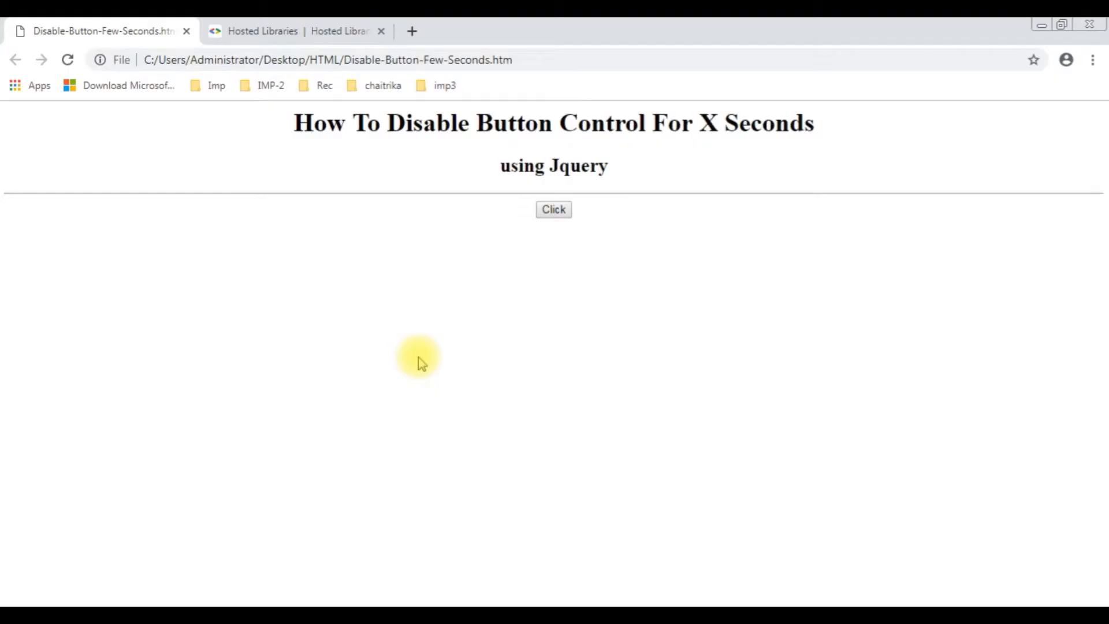
Try the demo page's Click button, then search Google for 'latest jquery cdn google' in a new tab.
left_click(553, 209)
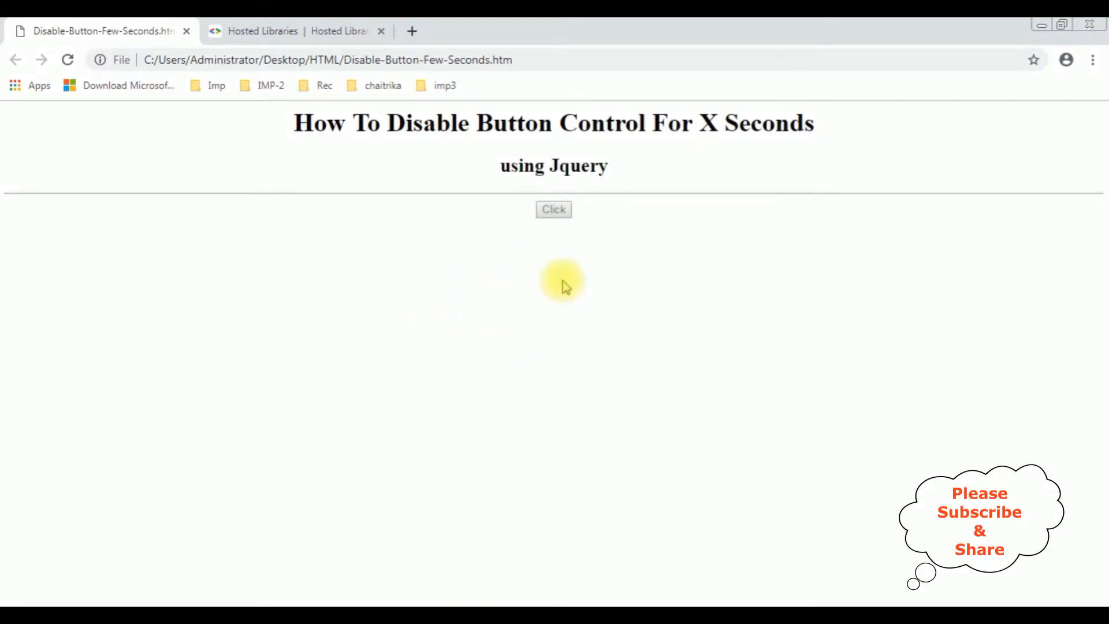
mouse_move(550, 254)
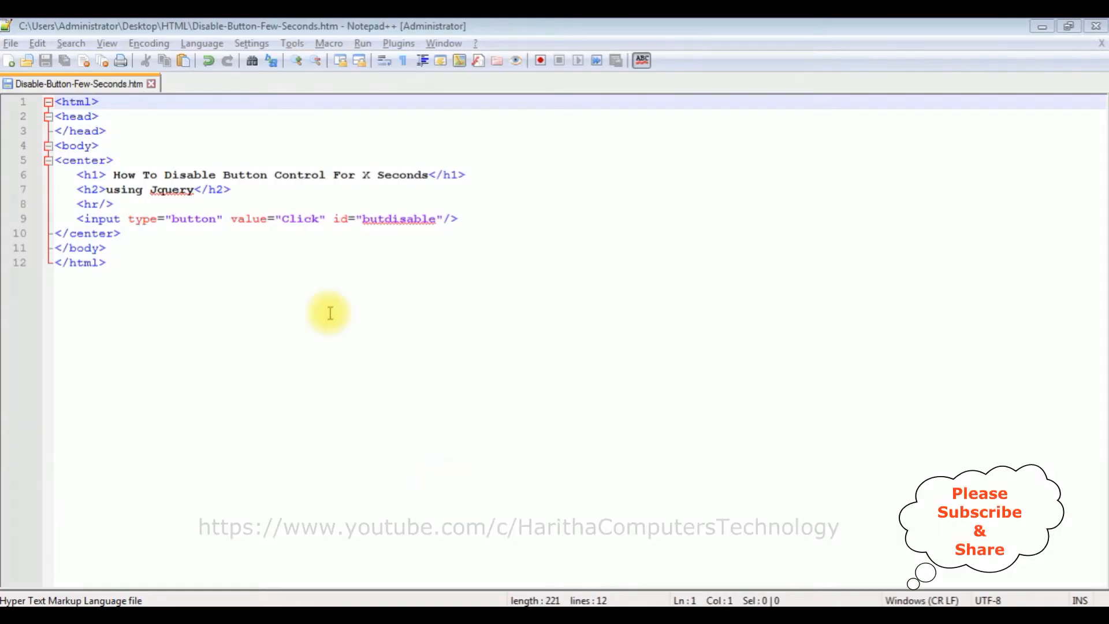
mouse_move(646, 253)
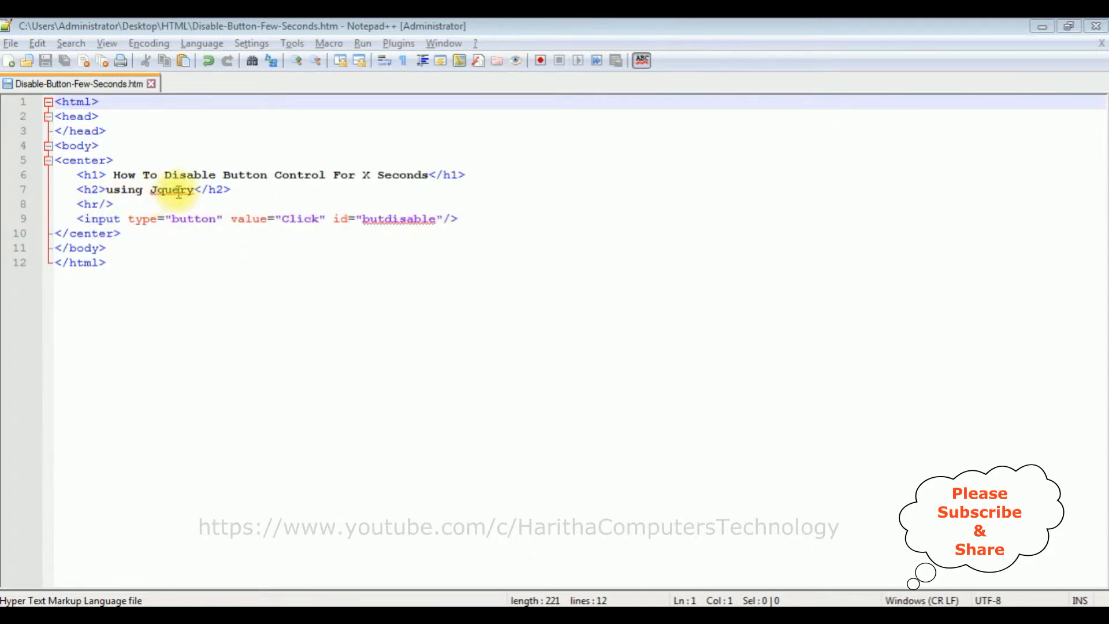
mouse_move(196, 225)
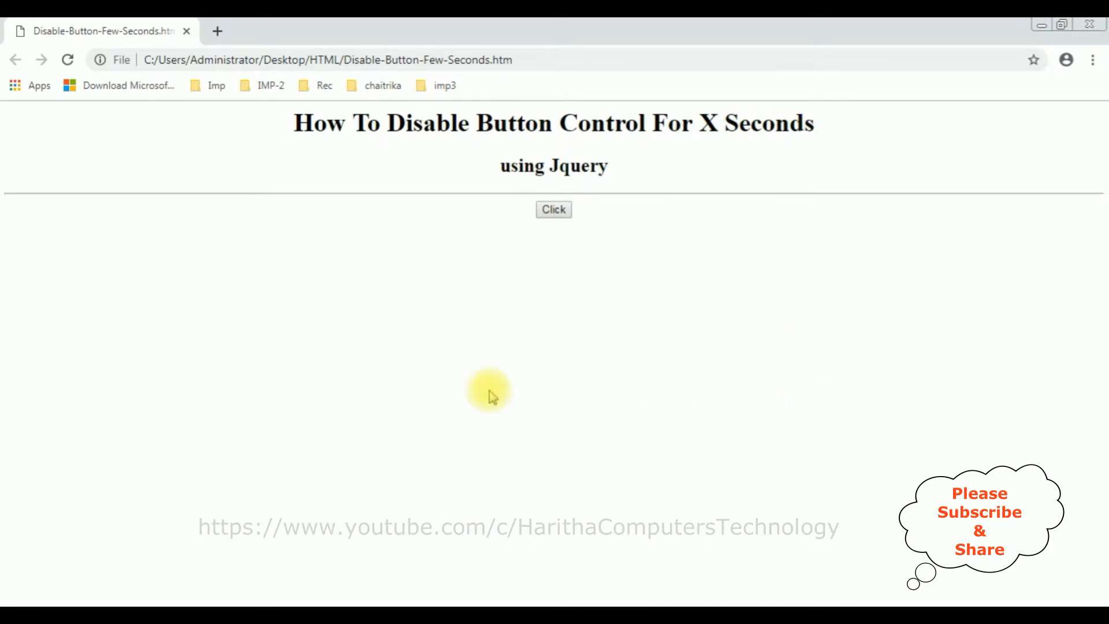
left_click(554, 209)
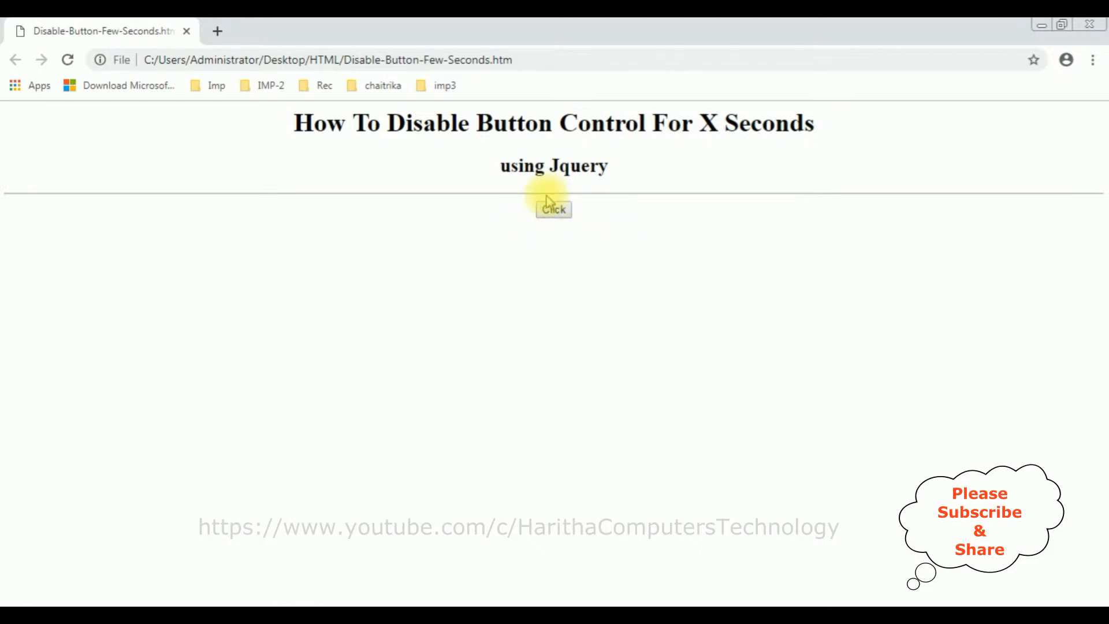
mouse_move(579, 201)
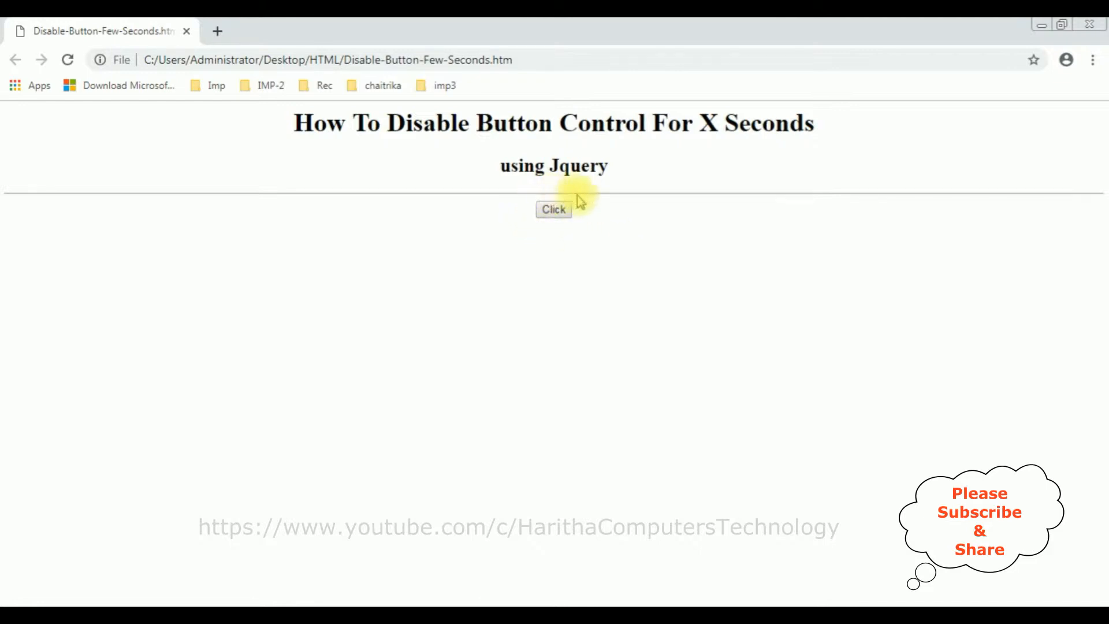
mouse_move(512, 237)
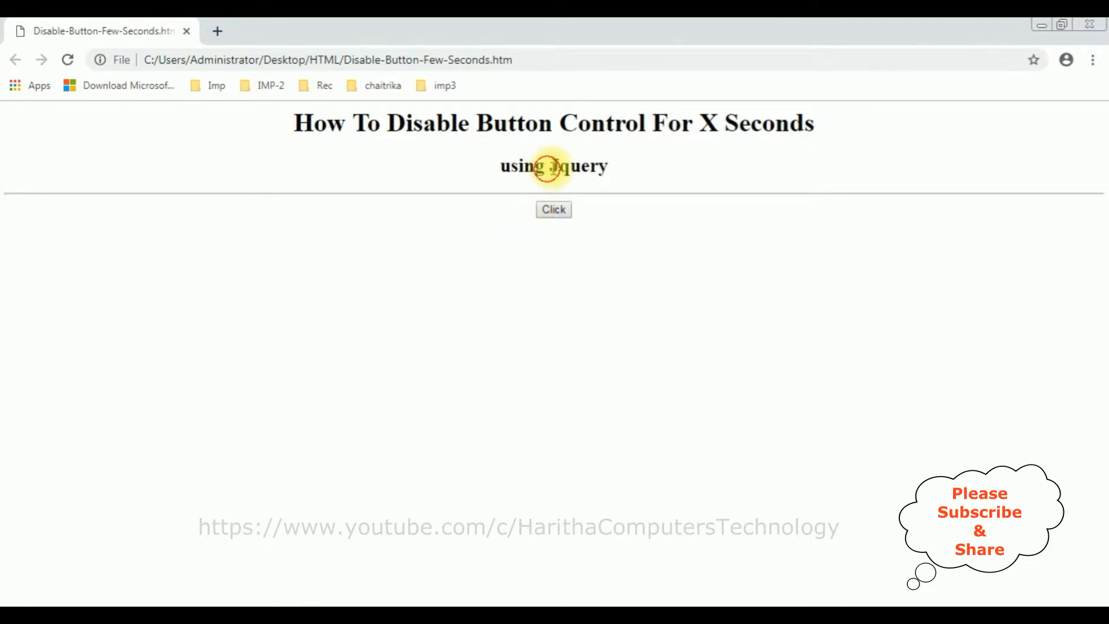
double_click(574, 165)
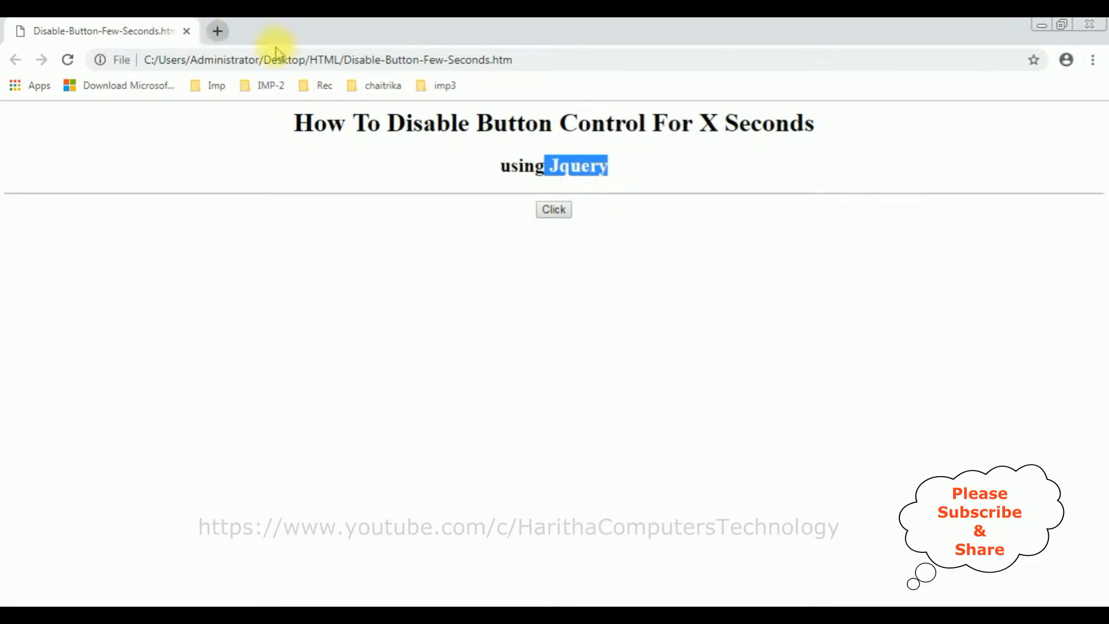
left_click(217, 30)
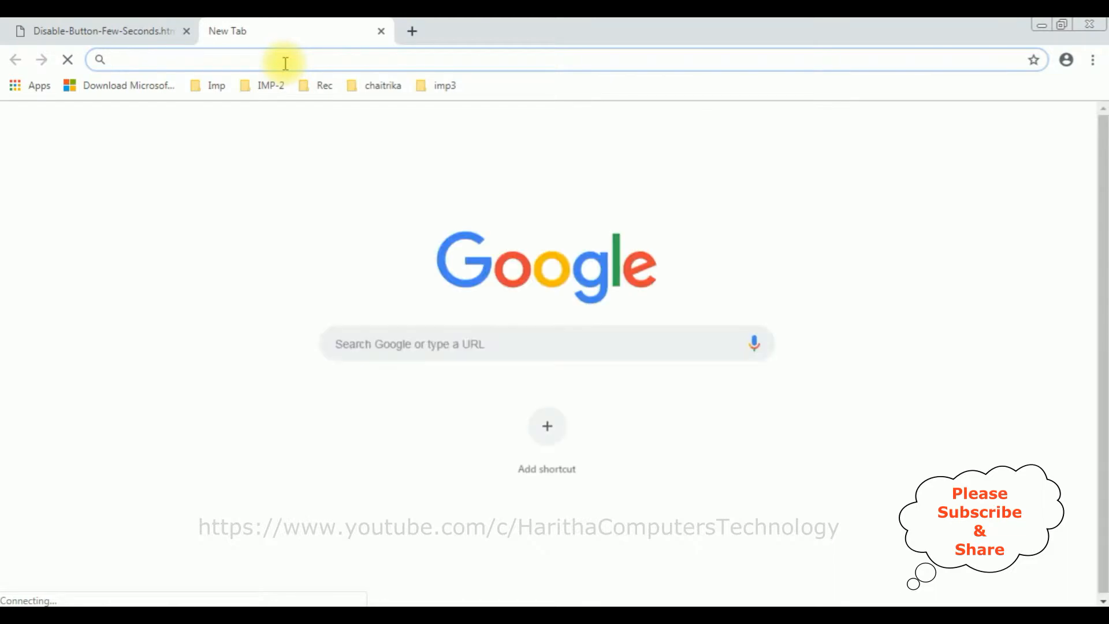
type("latest jquery cdn google")
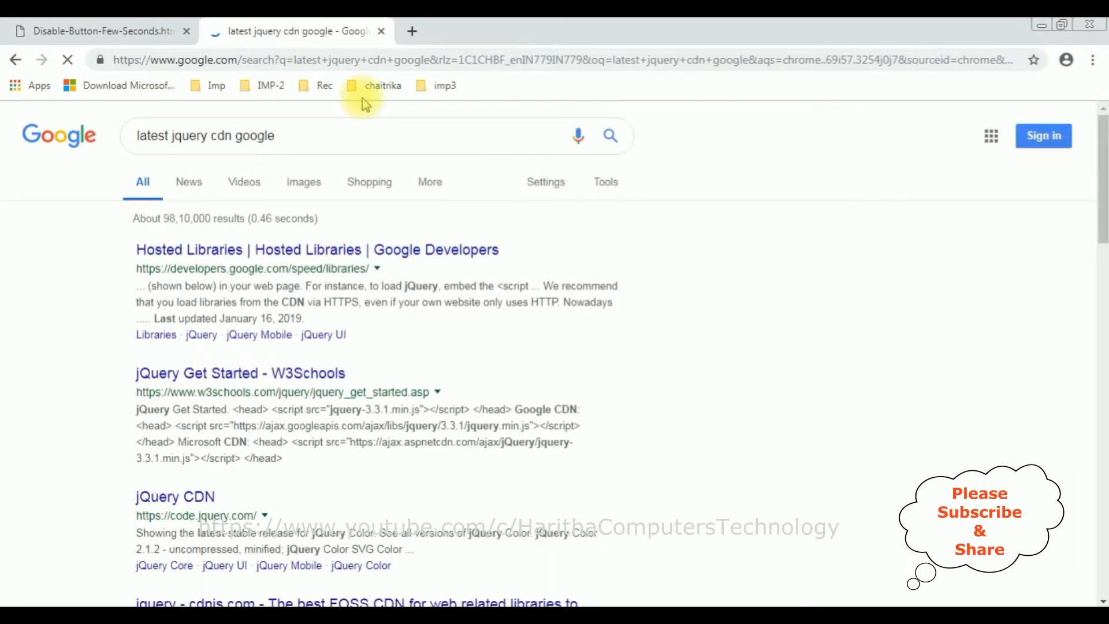
mouse_move(209, 250)
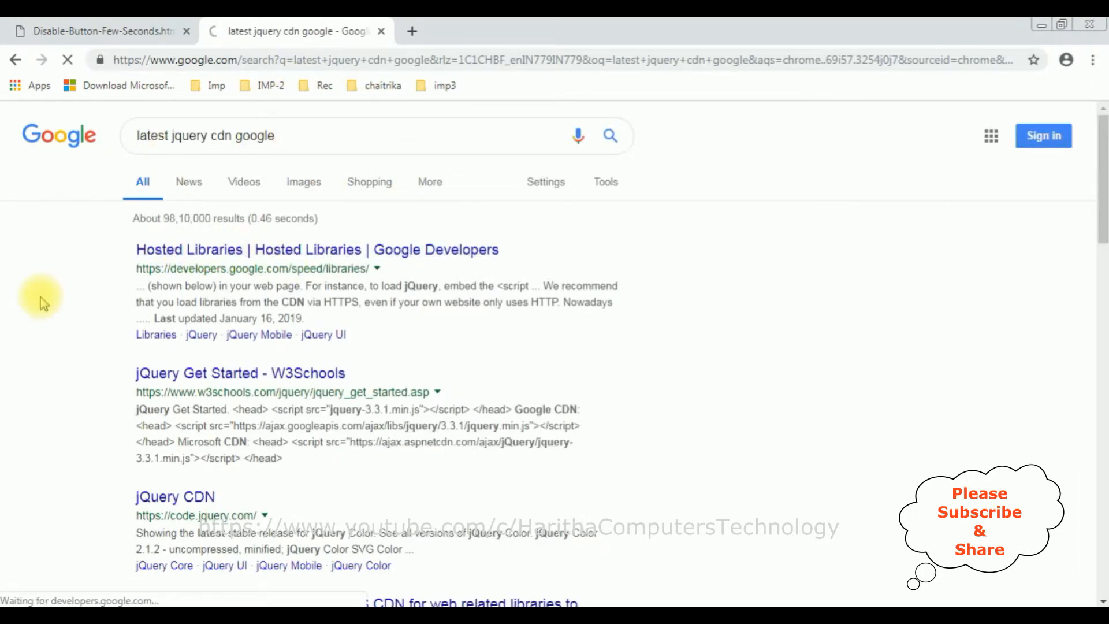
Reach the jQuery section of Google Hosted Libraries and select its 3.x script snippet.
left_click(188, 249)
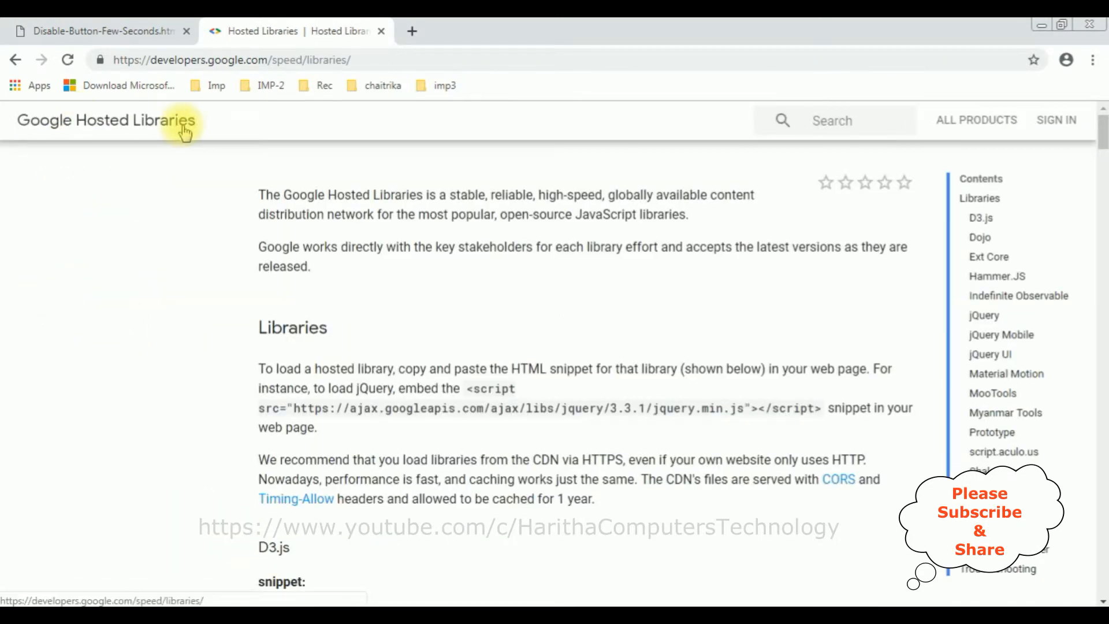
mouse_move(950, 417)
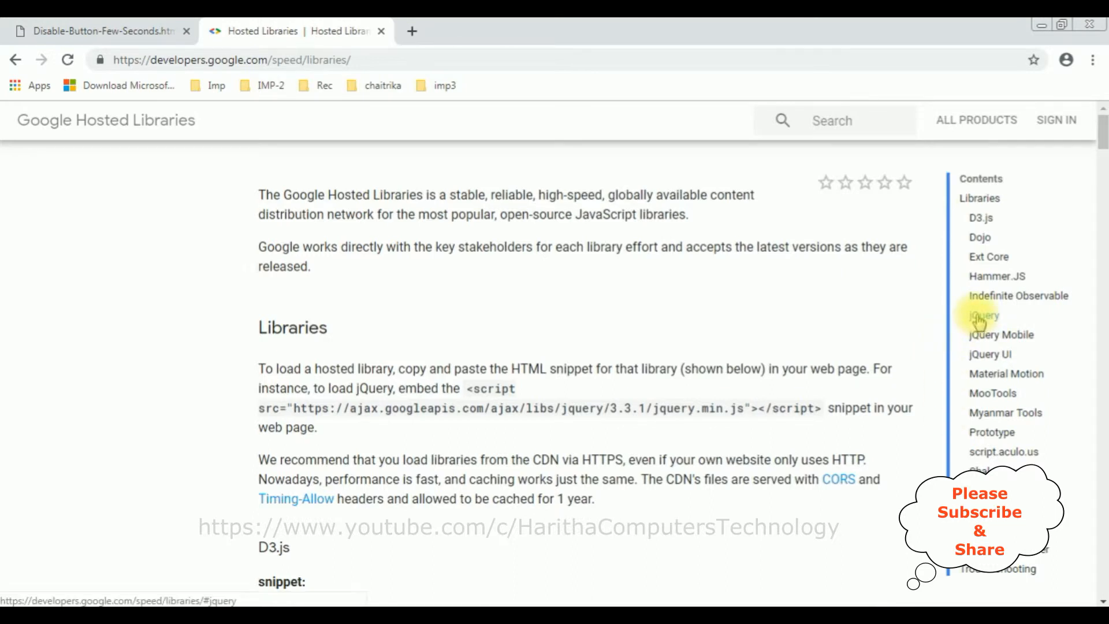
left_click(982, 314)
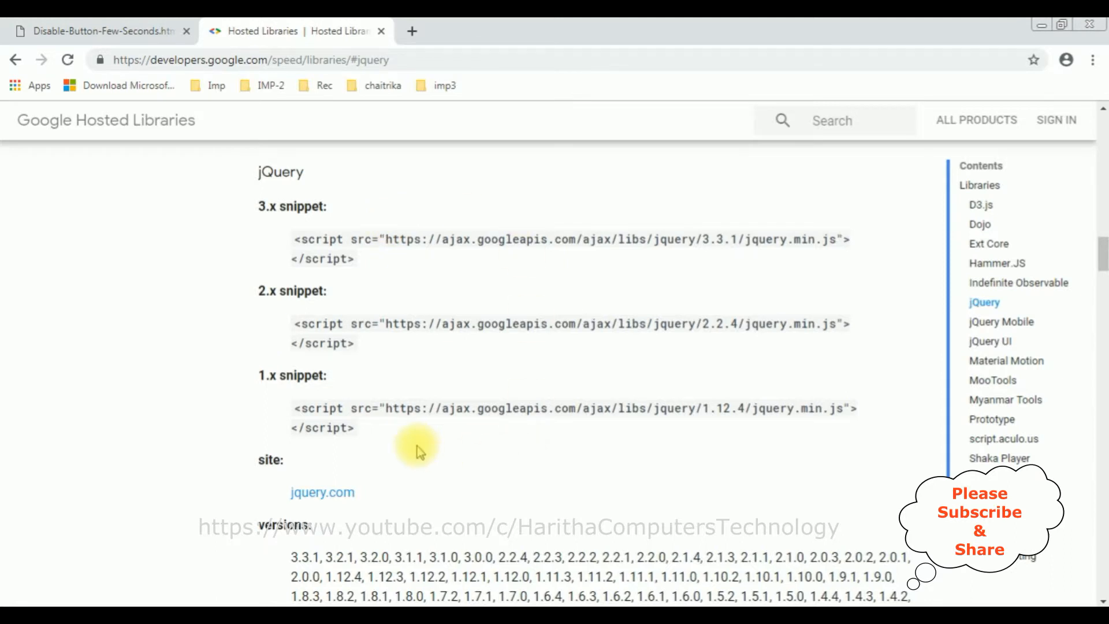
mouse_move(724, 296)
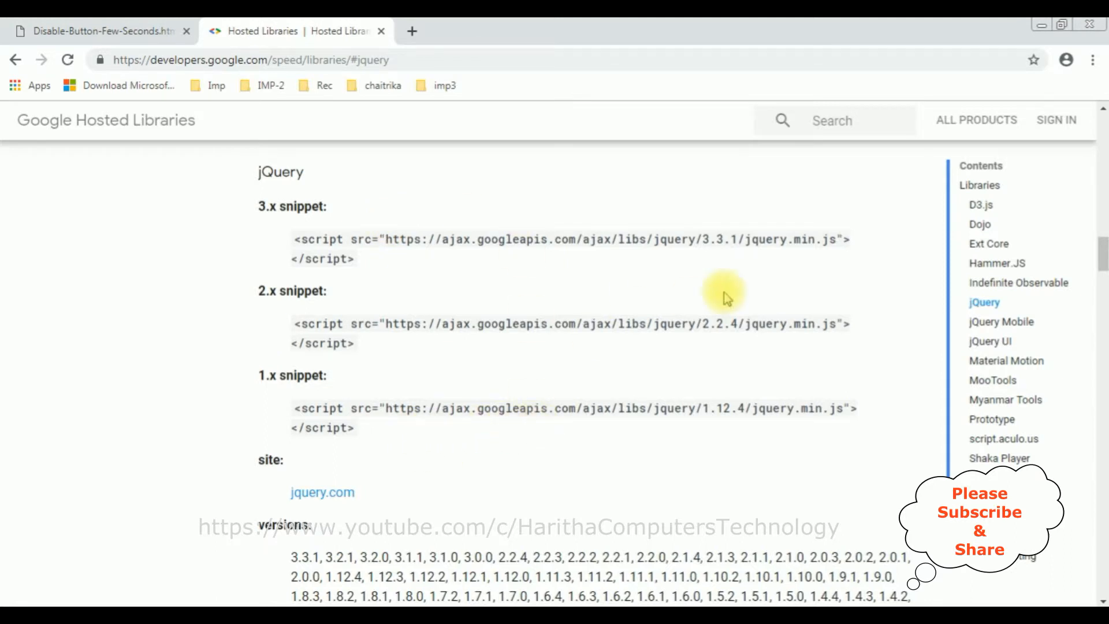
double_click(720, 239)
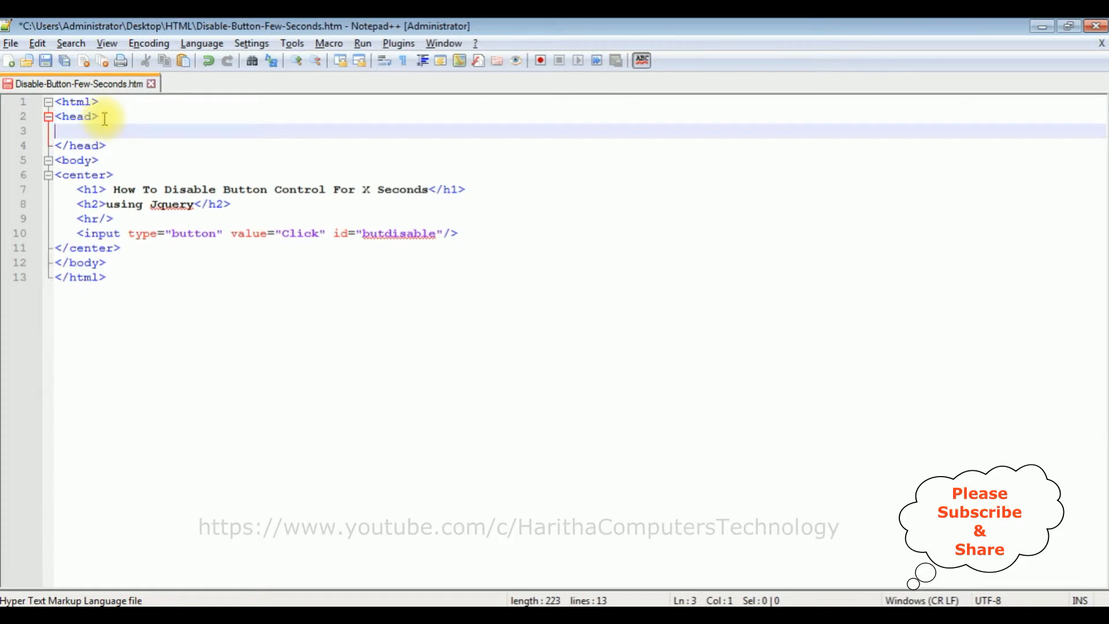
Add the jQuery 3.3.1 Google CDN script tag inside head, followed by an empty <script> block.
type("<script src=\"https://ajax.googleapis.com/ajax/libs/jquery/3.3.1/jquery.min.js\"></script>")
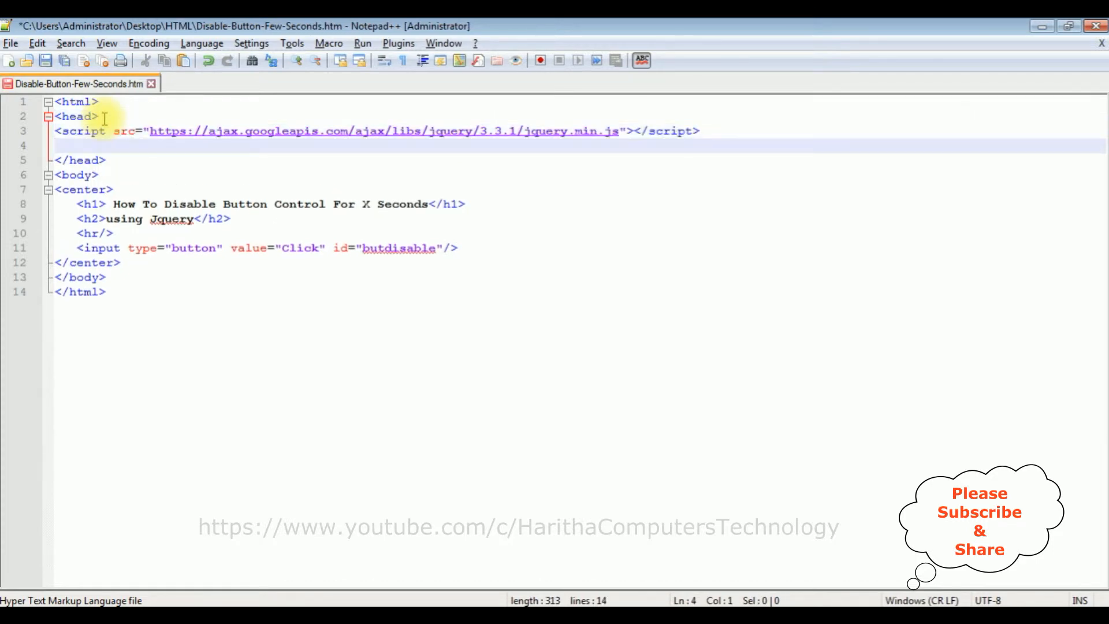
type("<script>")
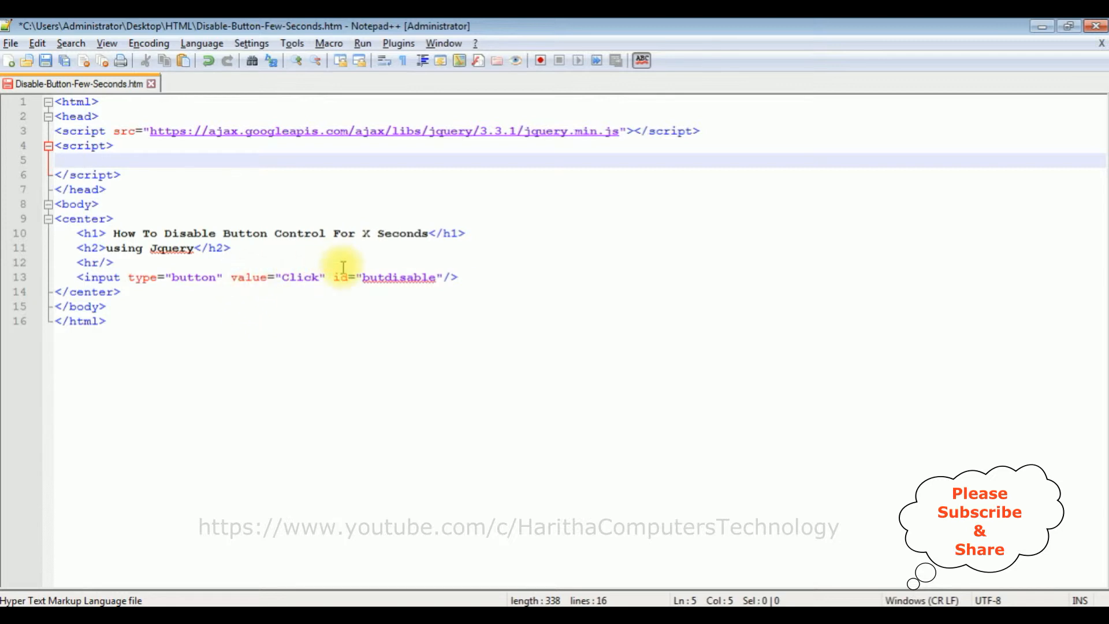
mouse_move(474, 283)
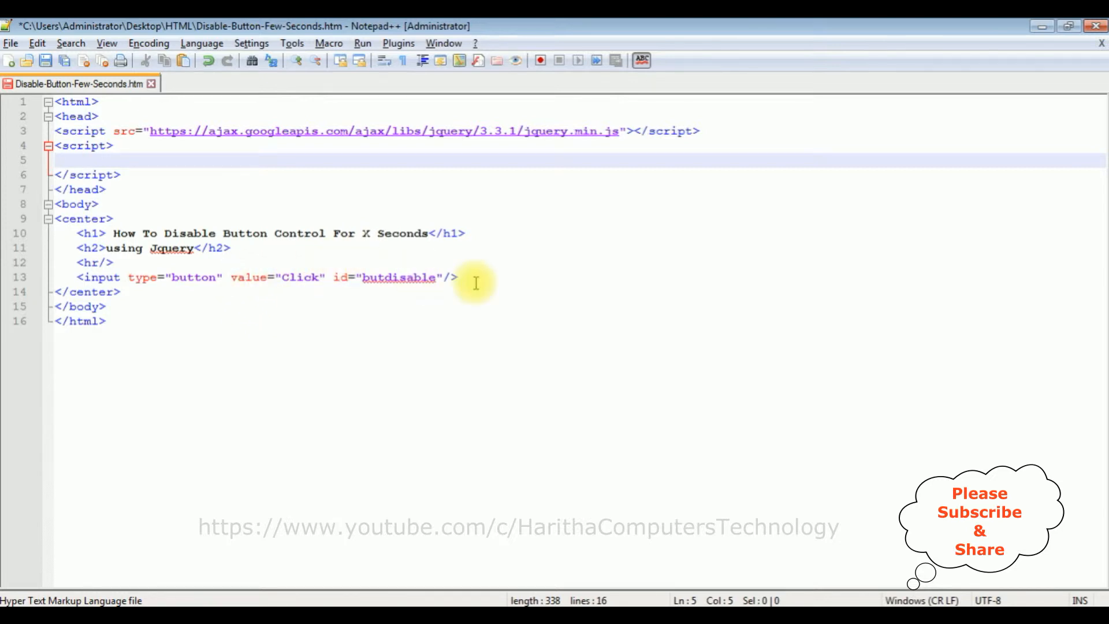
Write the document-ready wrapper $(function(){}); with a blank line in its body.
type("$(function(")
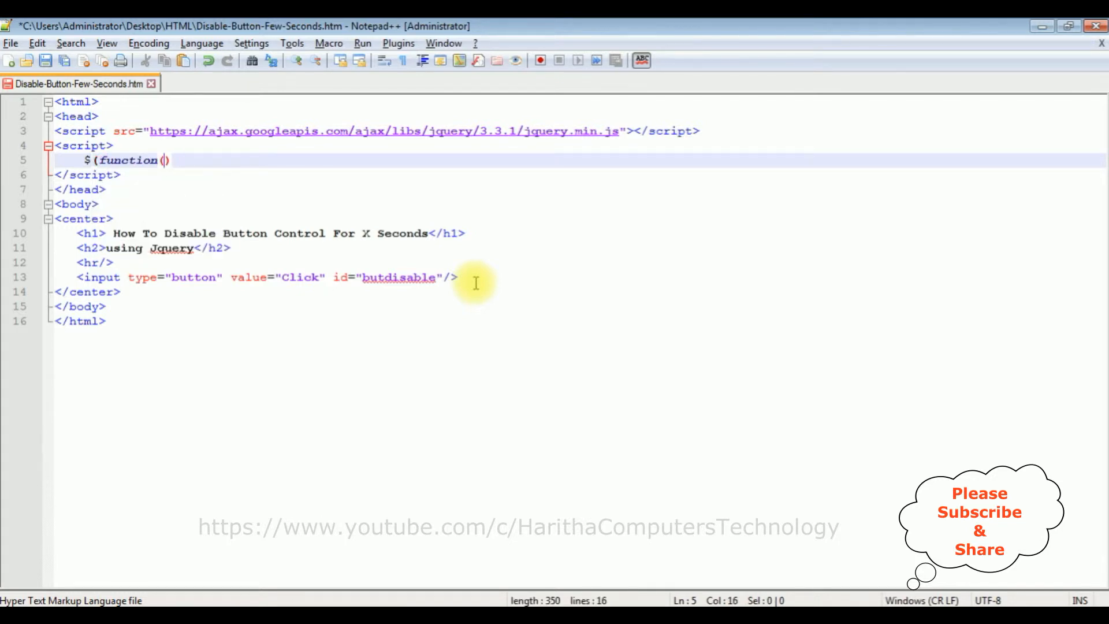
type("){})")
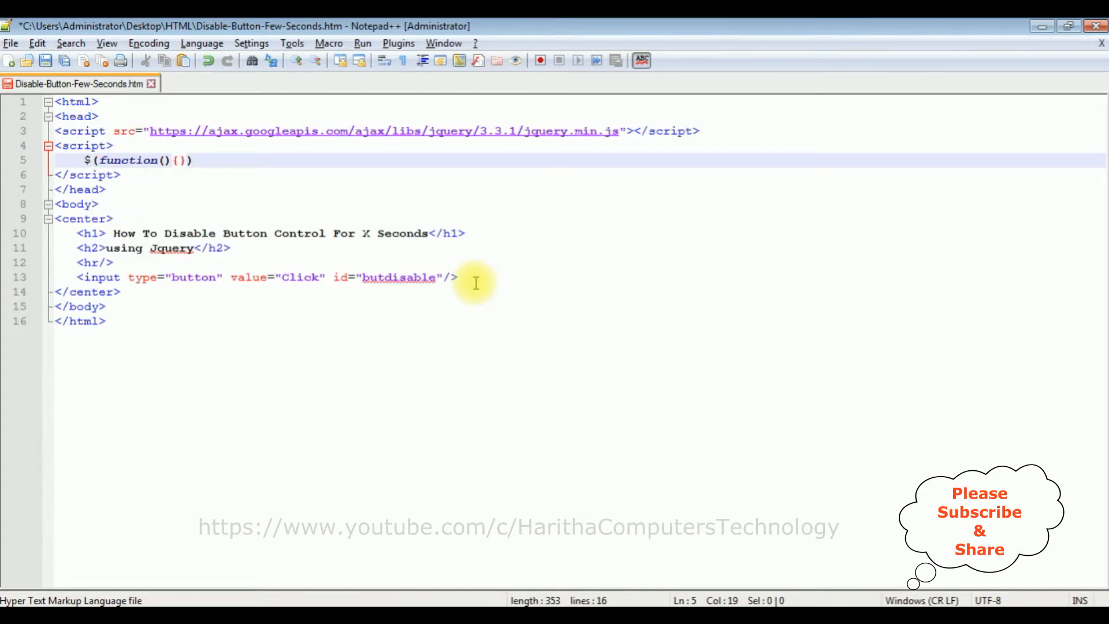
type(";")
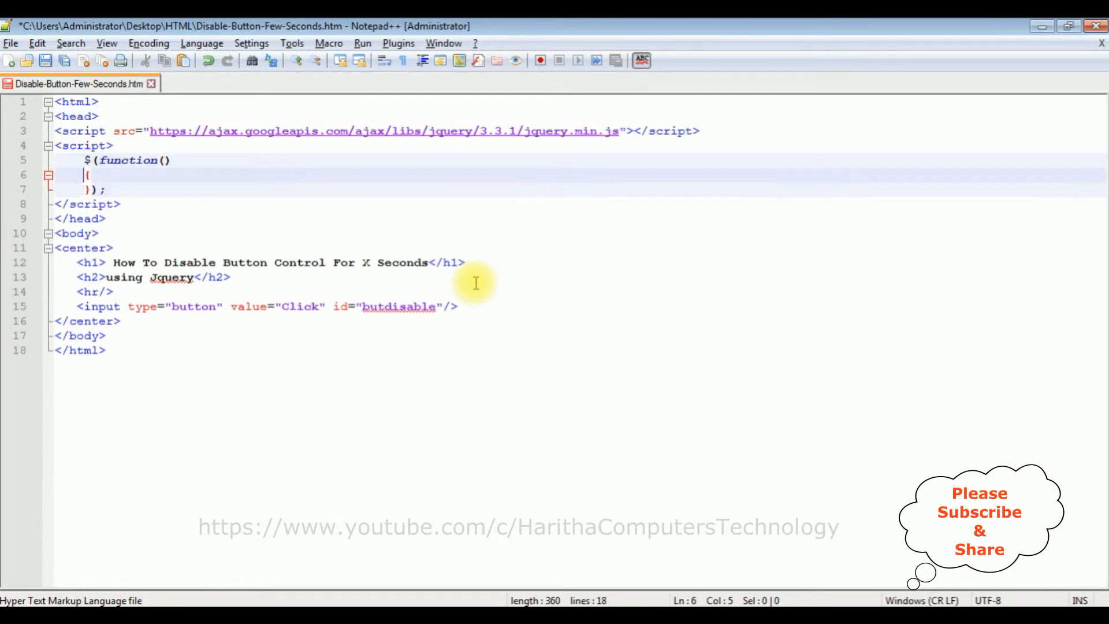
key("Enter")
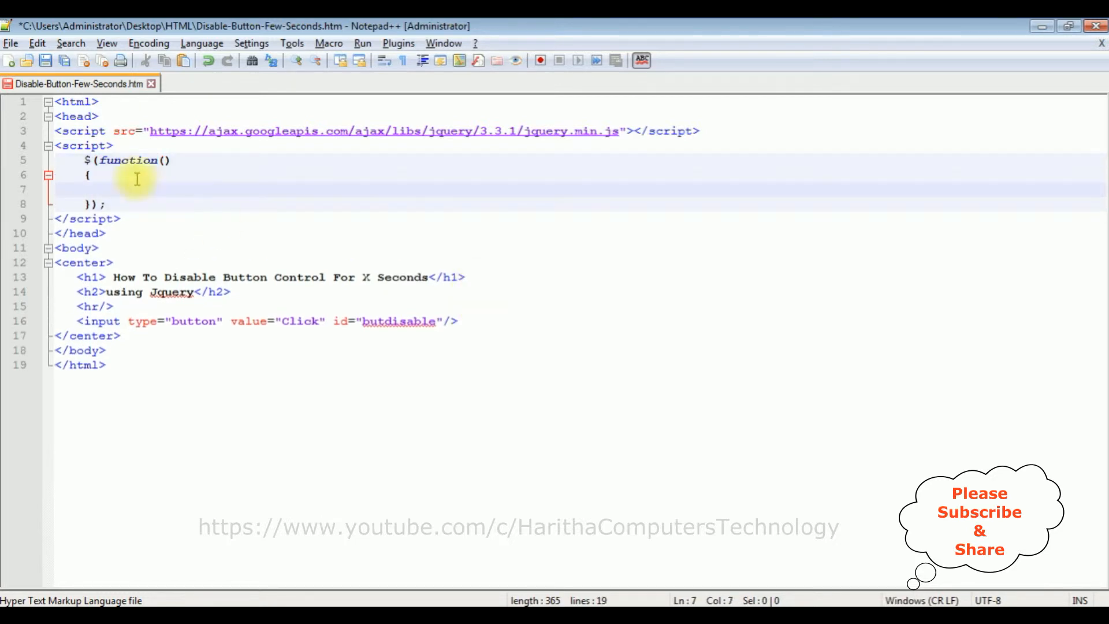
mouse_move(610, 294)
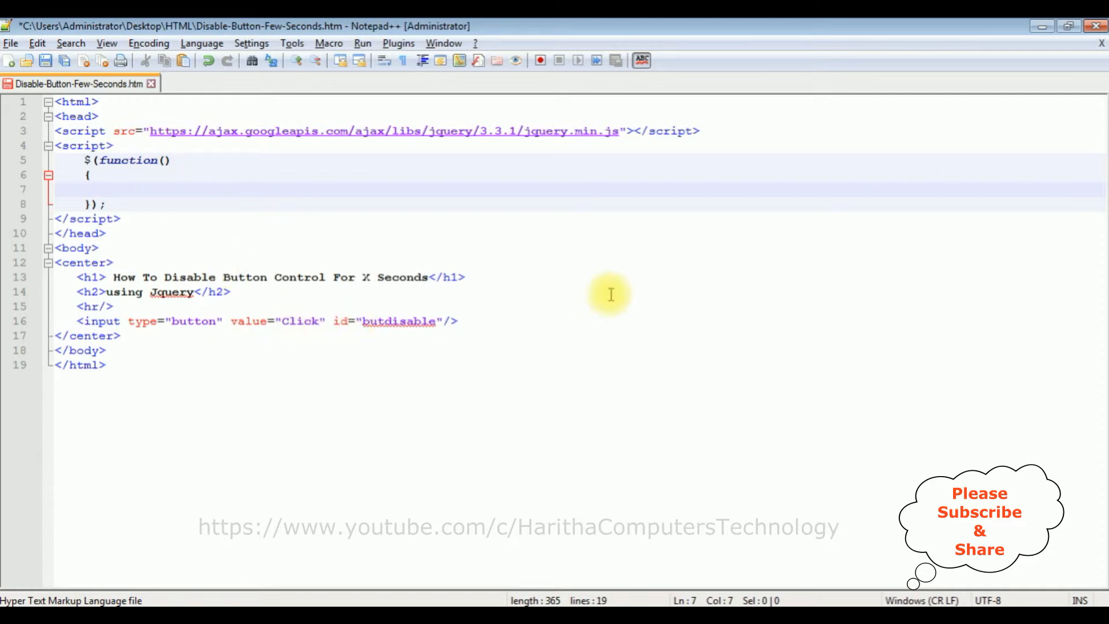
Add a $("#butdisable").click(function(){}); handler inside the ready function.
type("$ ()")
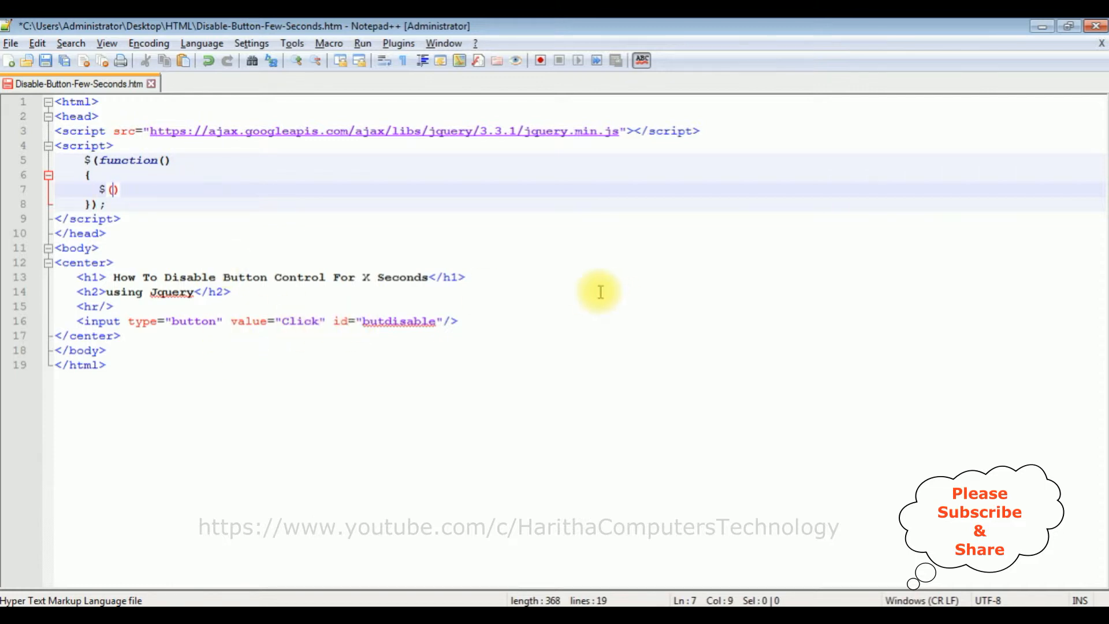
type("\"\"")
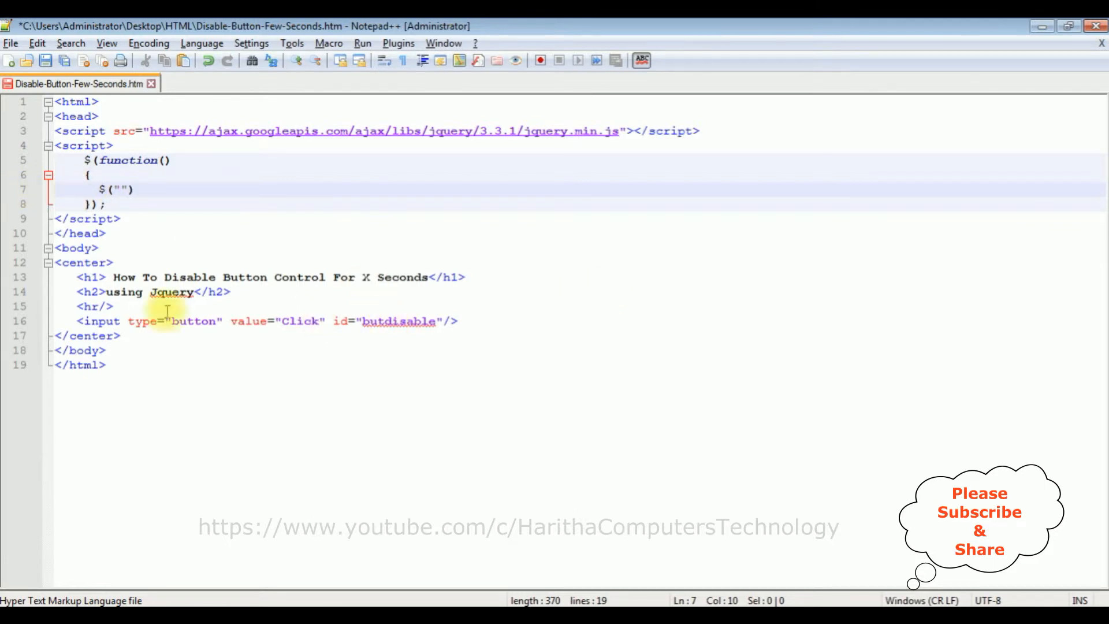
double_click(398, 320)
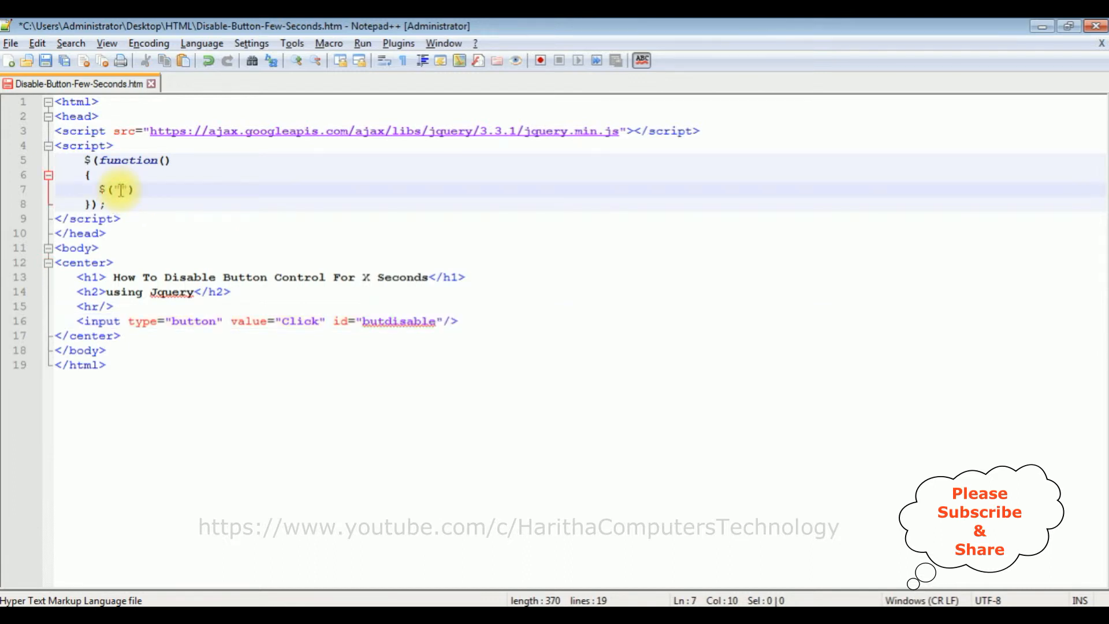
type("#butdisable")
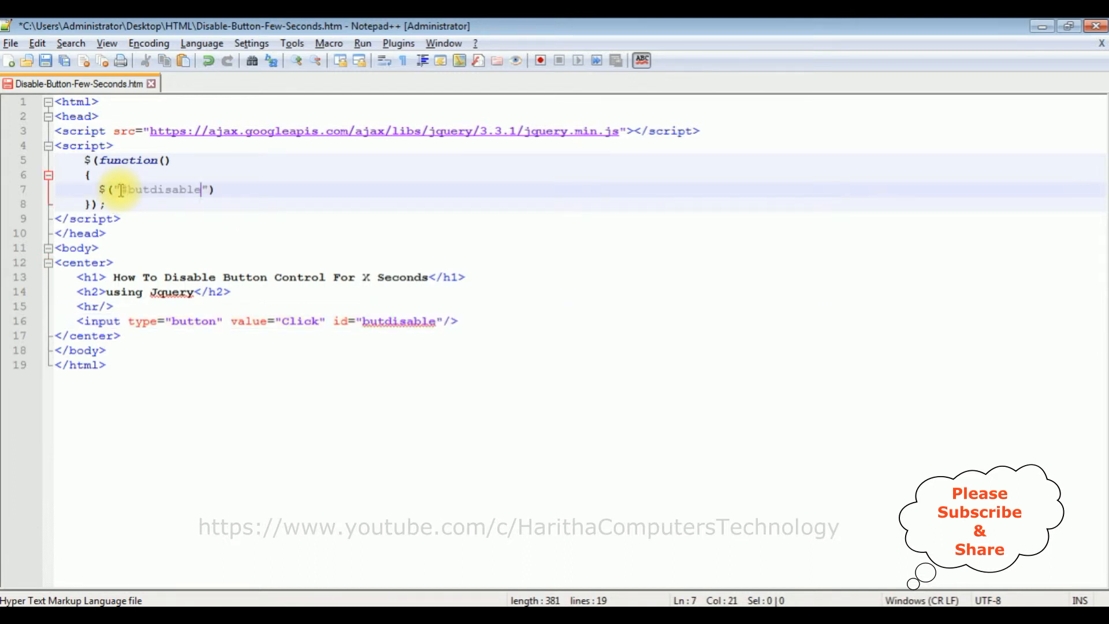
type(".")
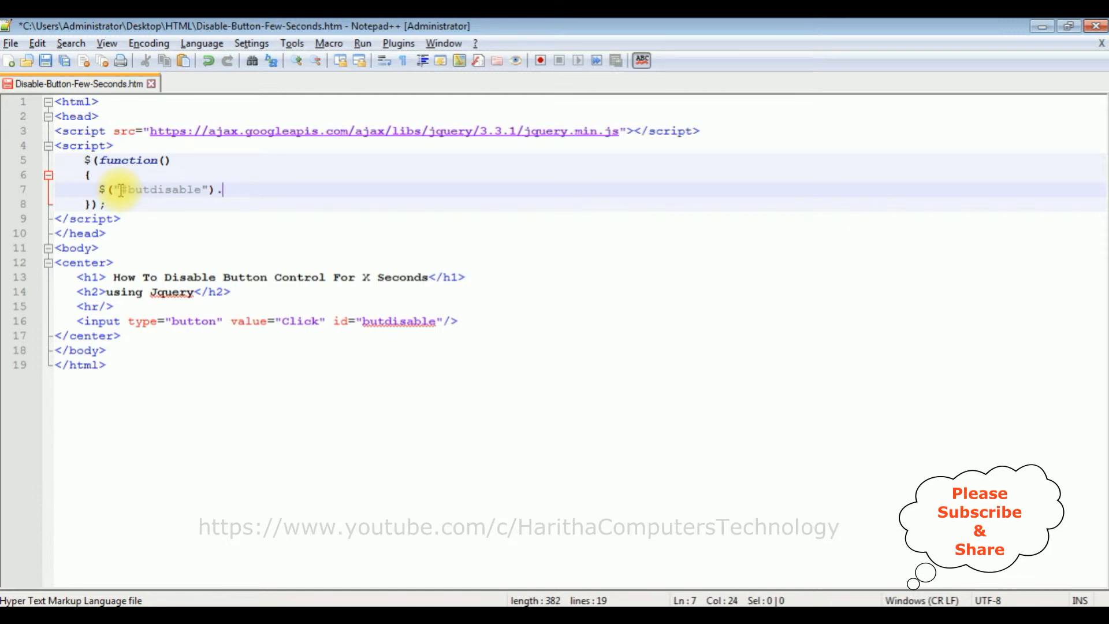
type(".click(function(){")
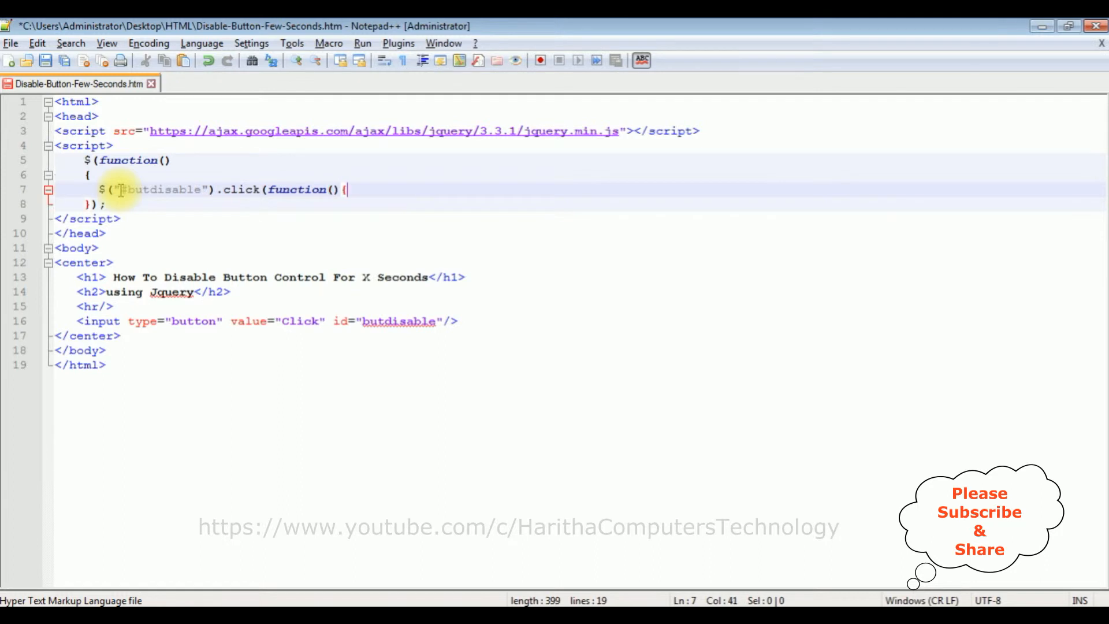
type("});")
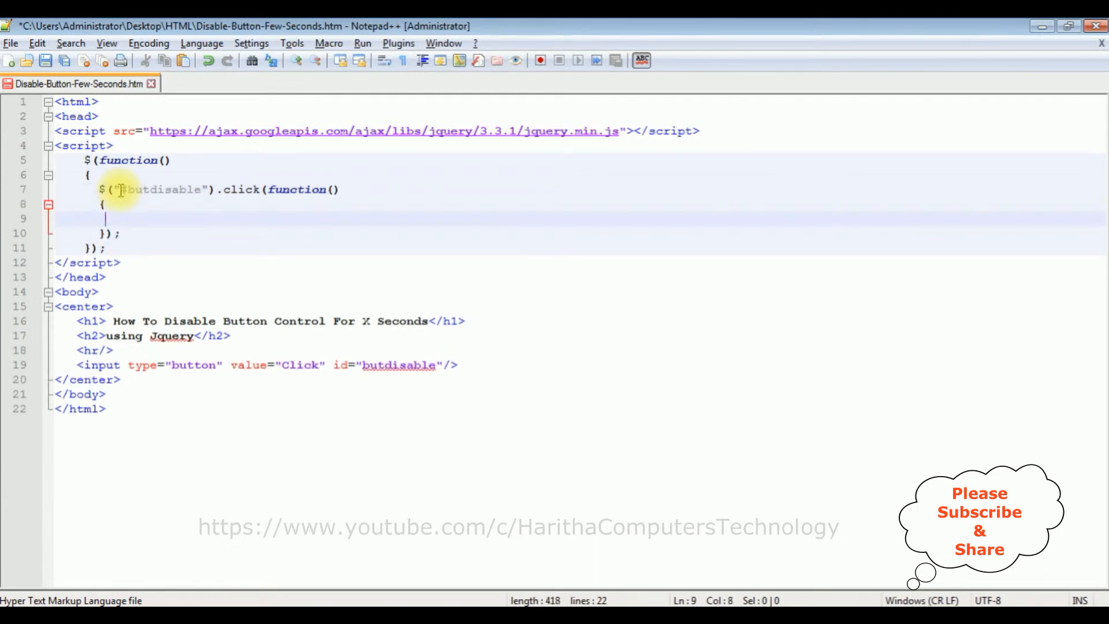
type("#")
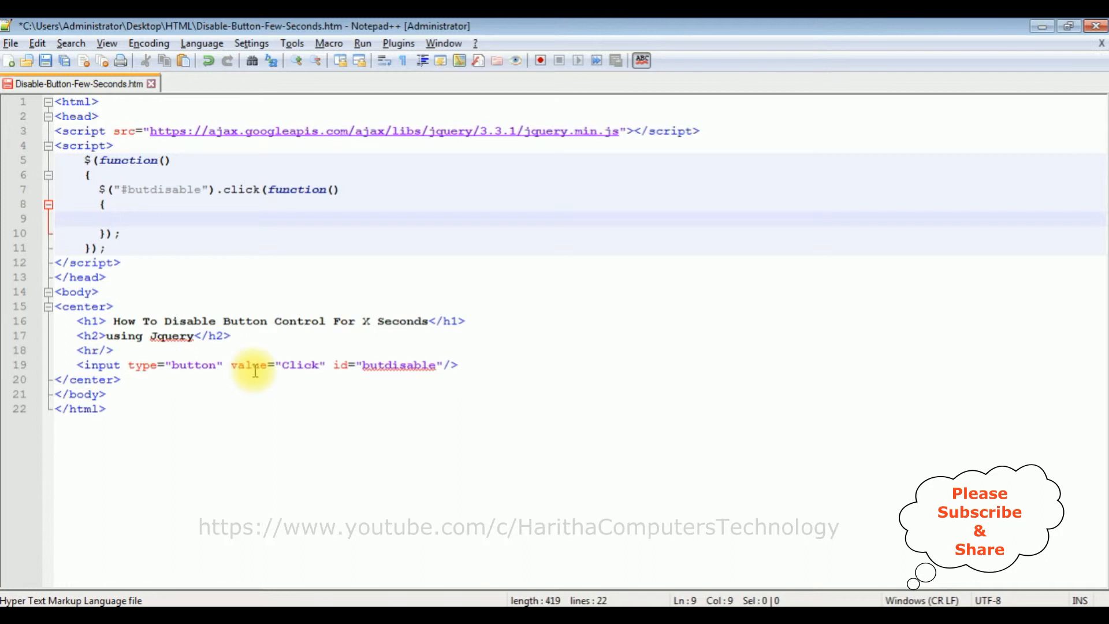
In the click handler, write $("#butdisable").attr("disabled","disabled");.
left_click(124, 218)
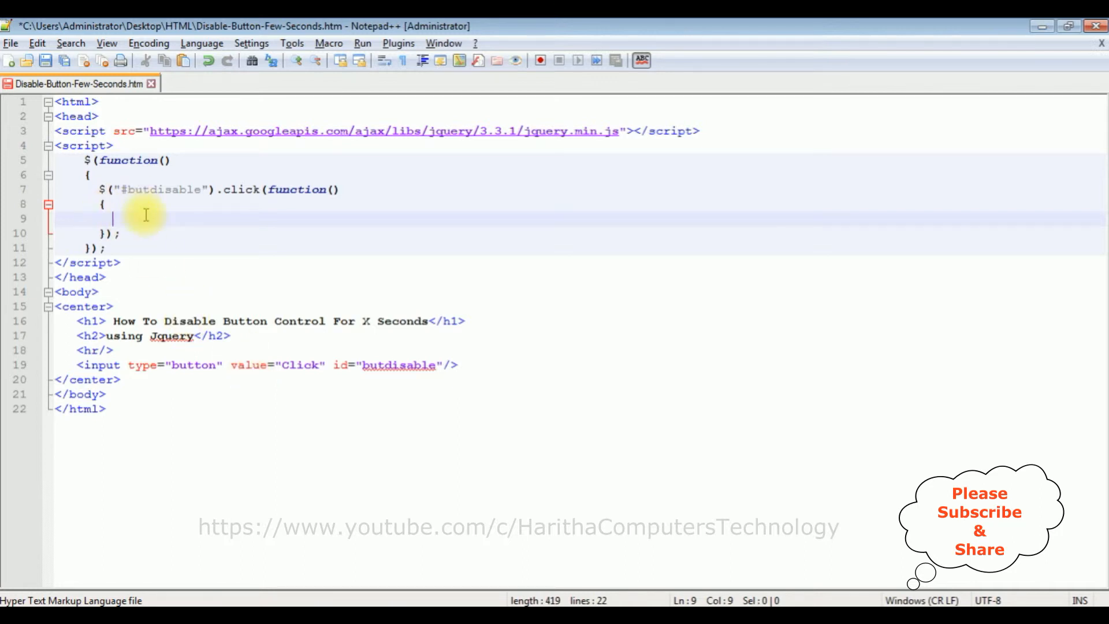
type("$()")
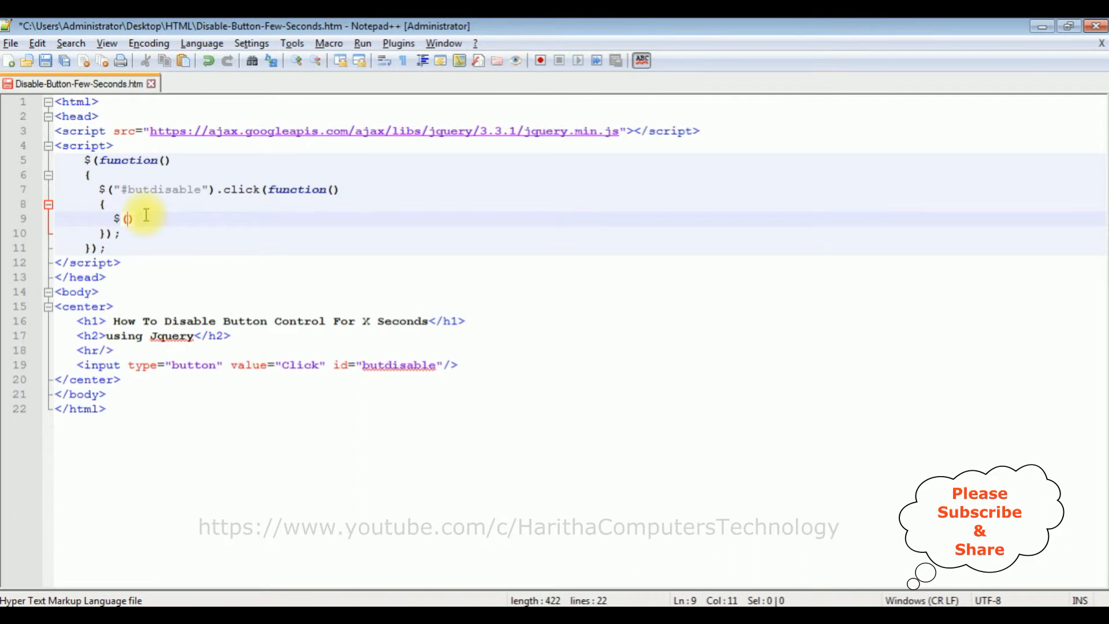
type("\"#")
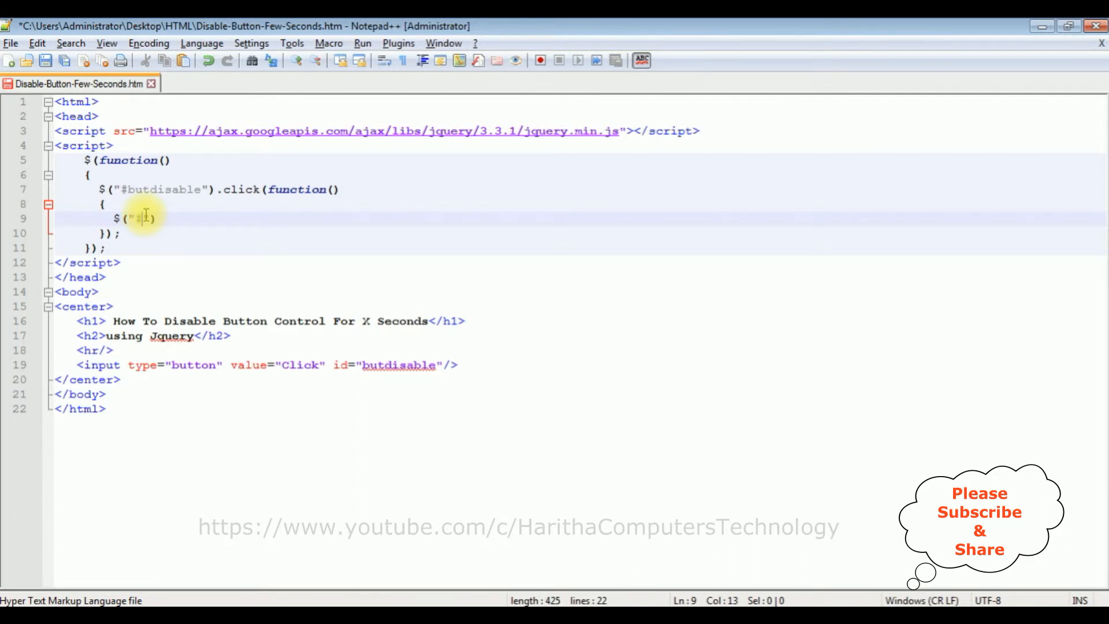
type("#butdi")
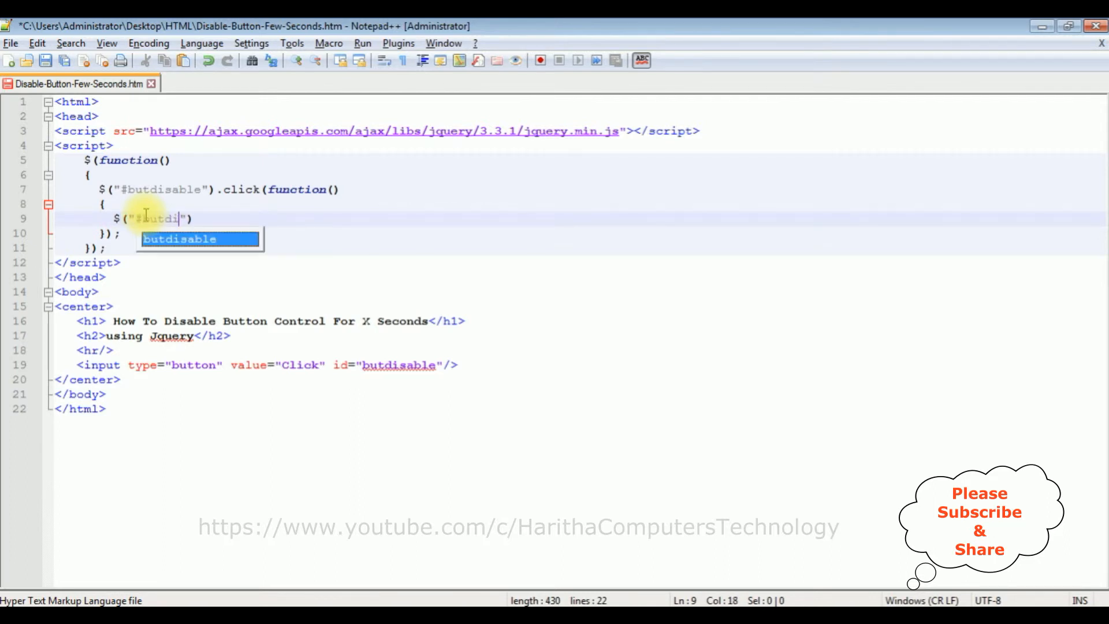
type("disable\").")
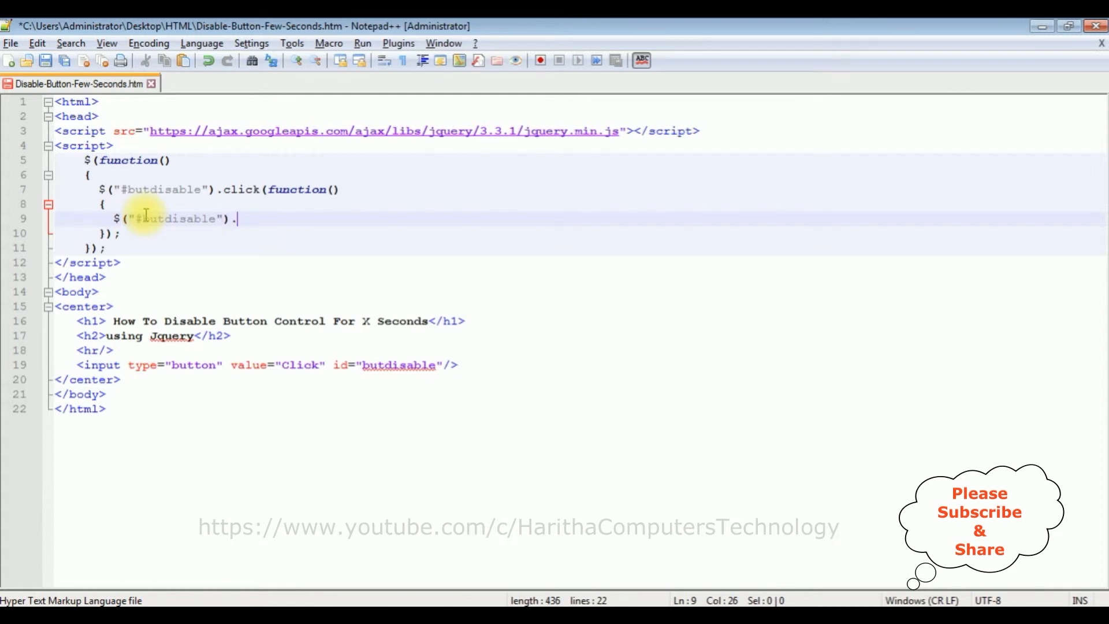
type("attr(")
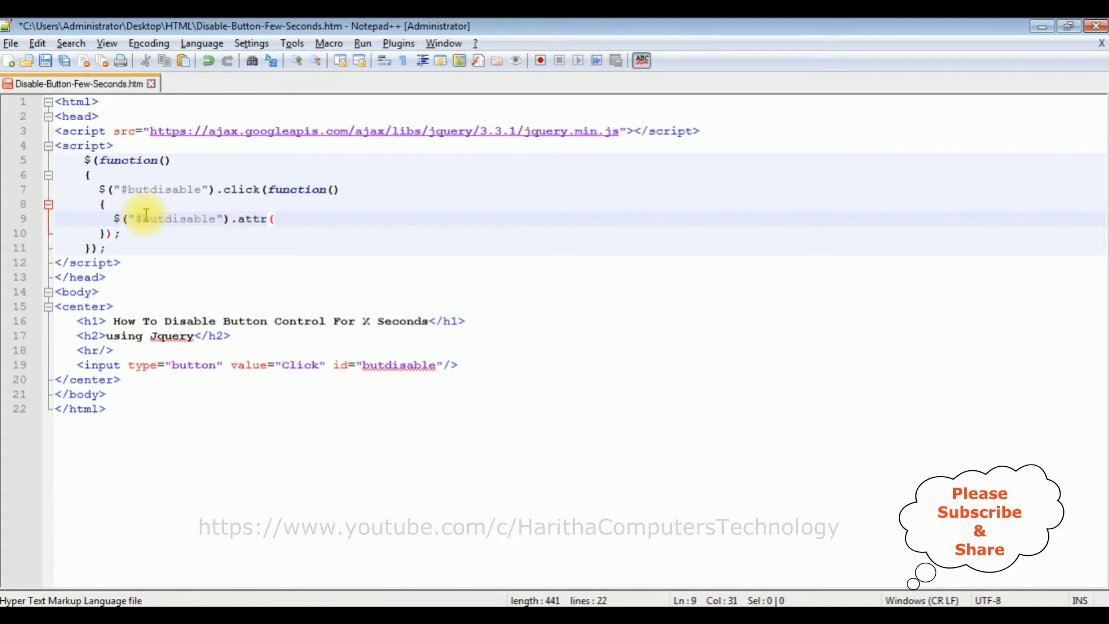
type("\"d")
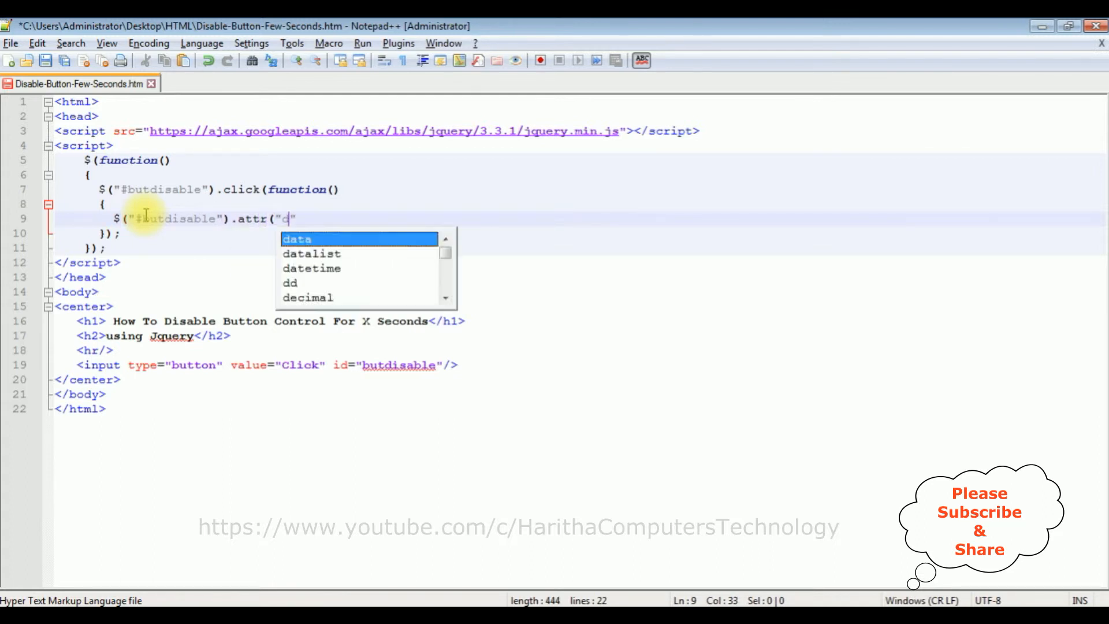
type("isabled")
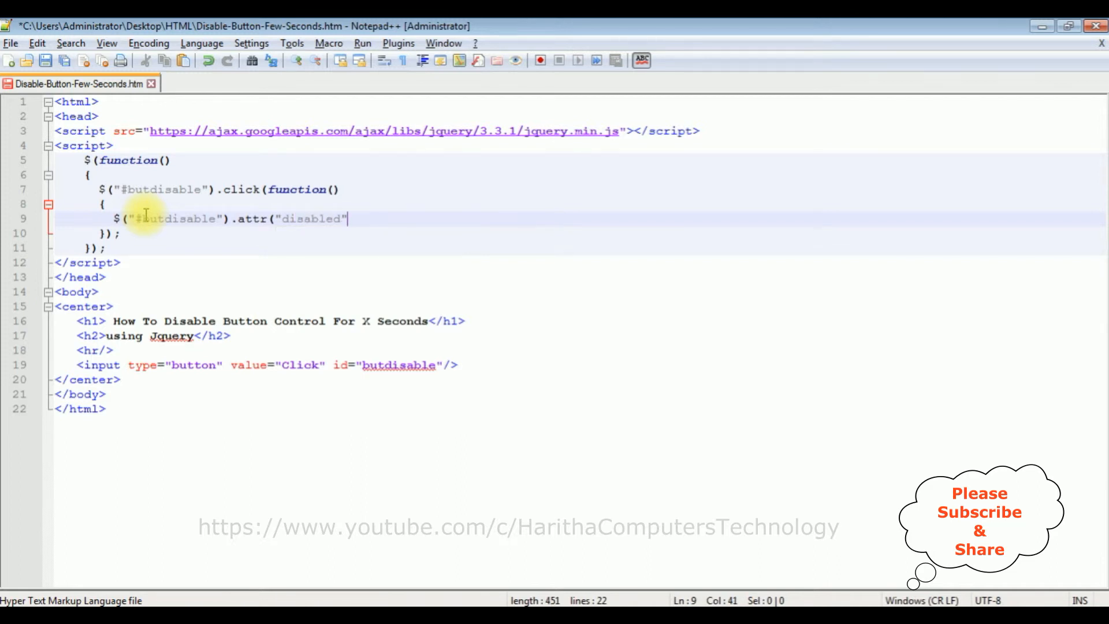
type(",\"\"")
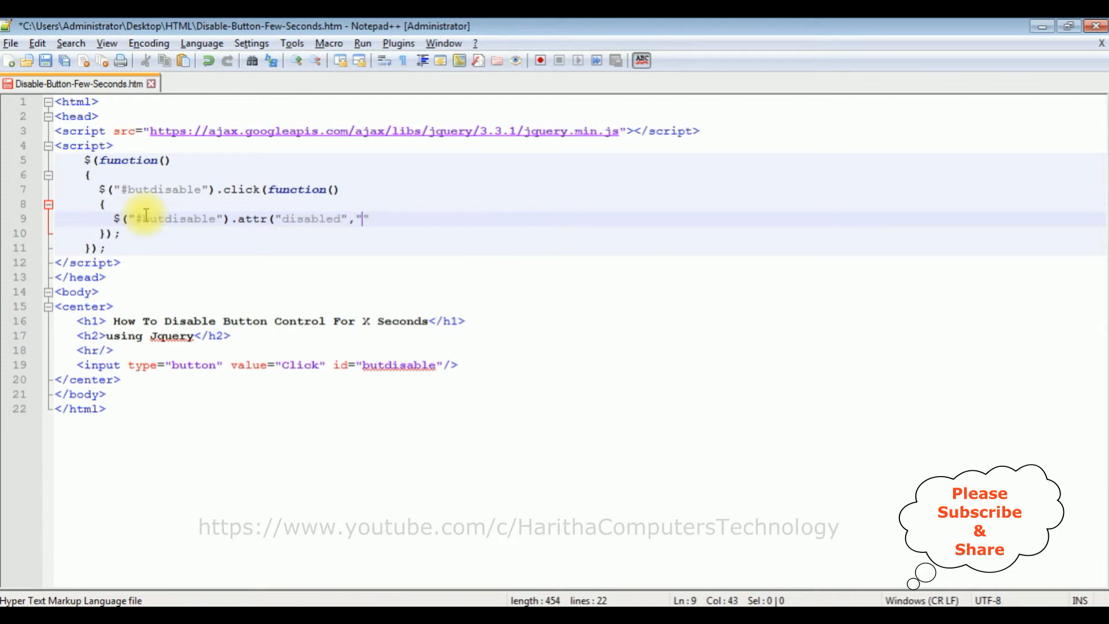
type("disabled")
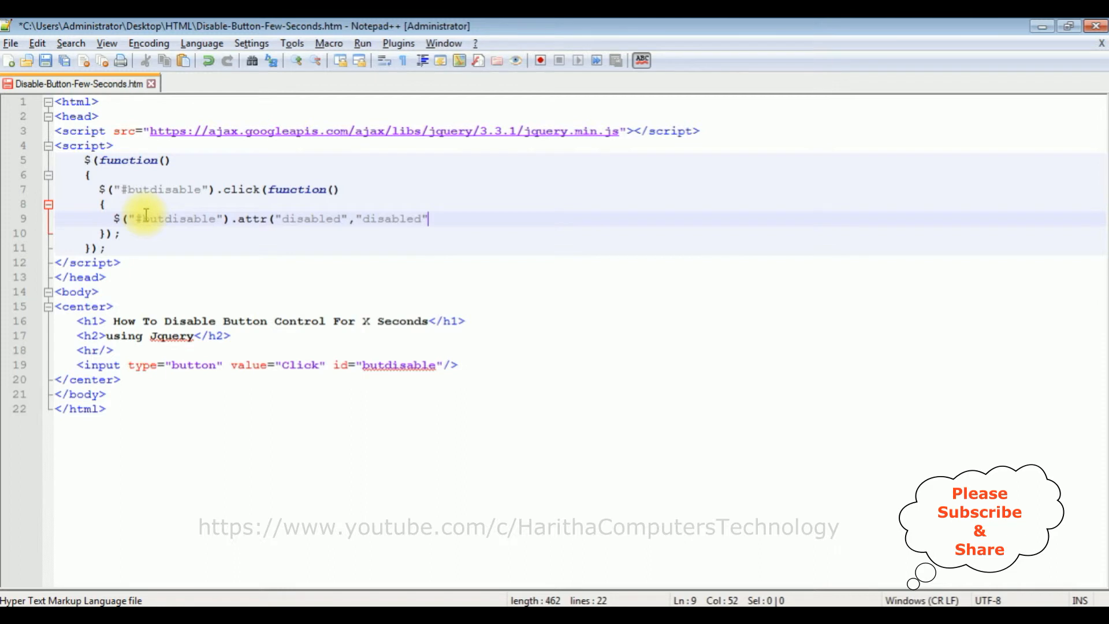
type(";")
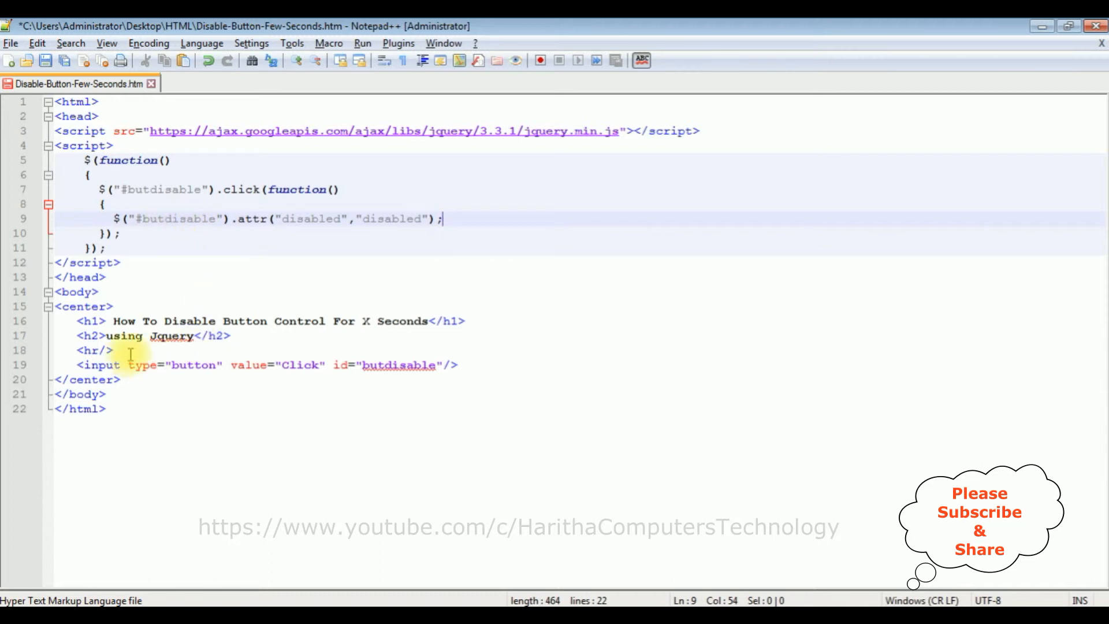
mouse_move(419, 256)
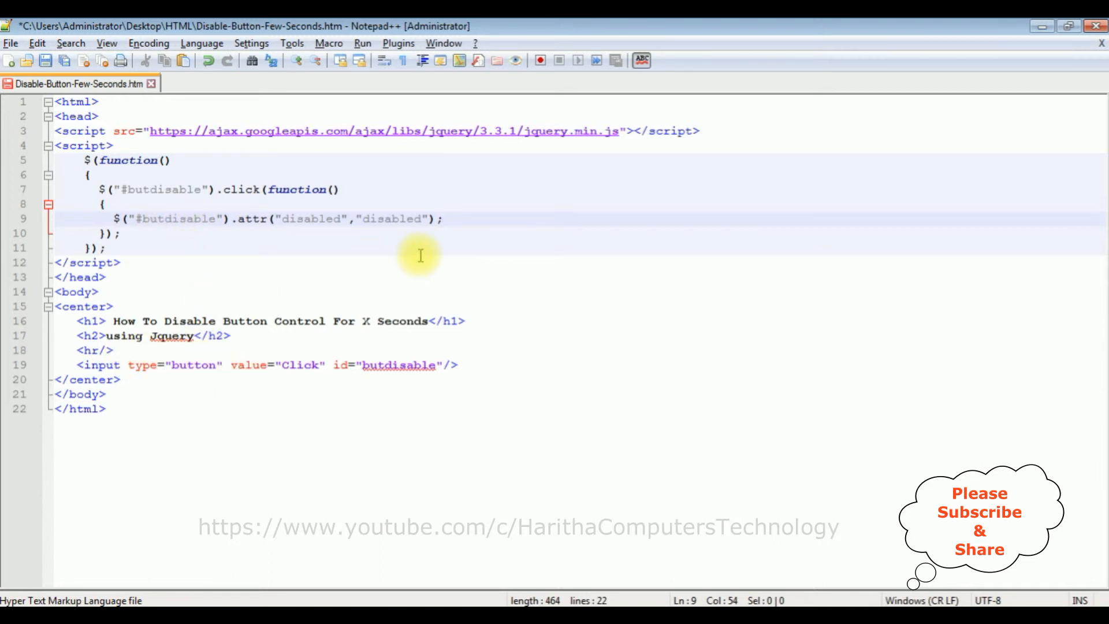
Add setTimeout(function(){}); after the line that disables the button.
type("set")
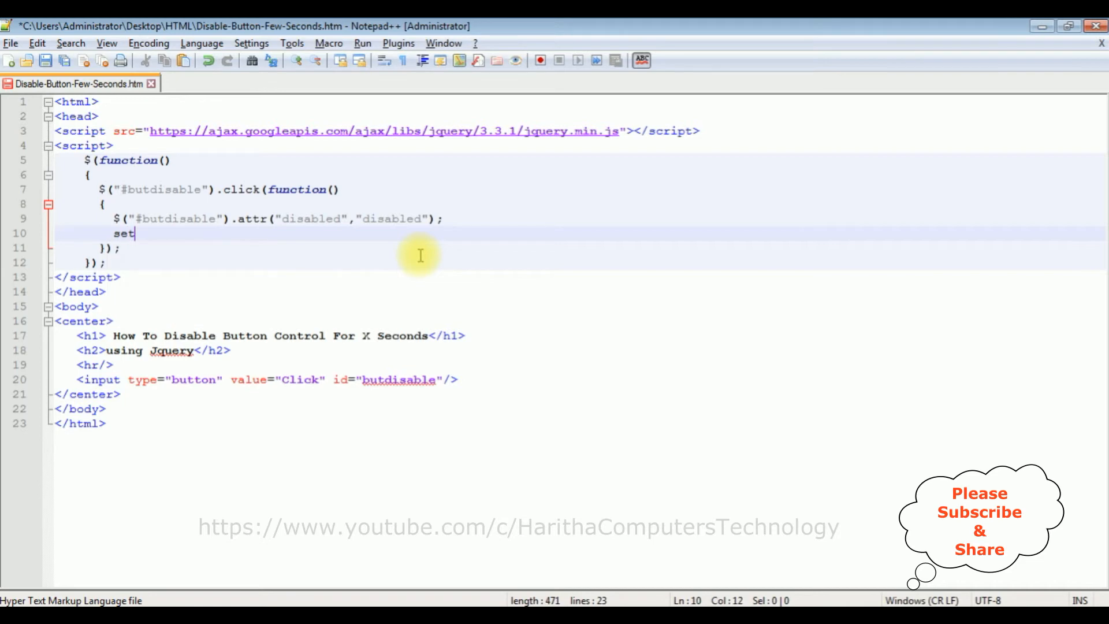
type("Timeout(f")
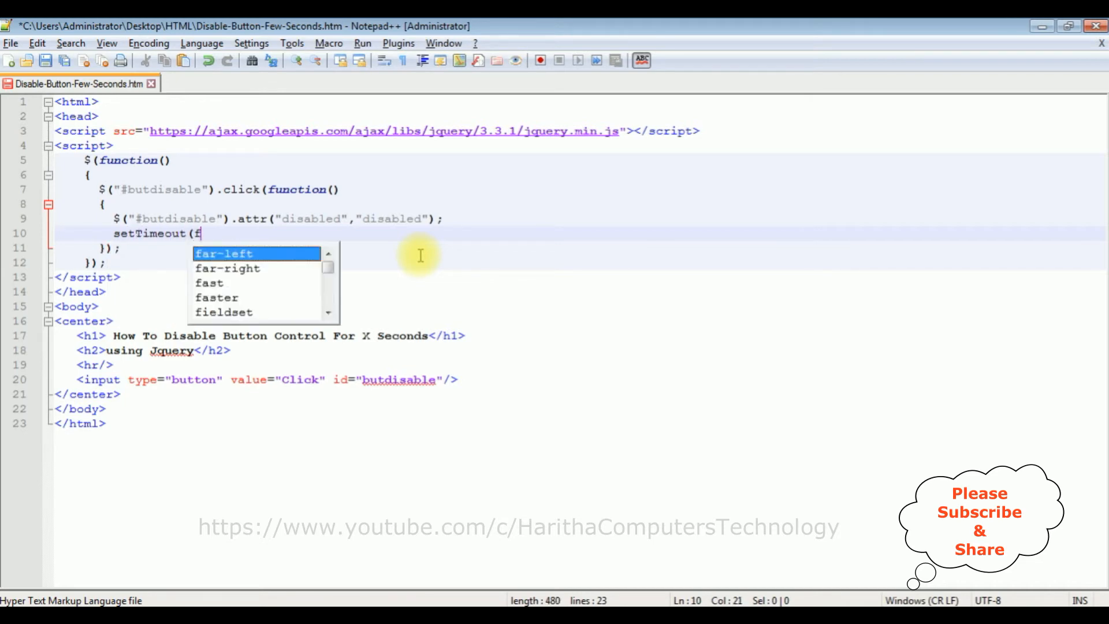
type("unctioin")
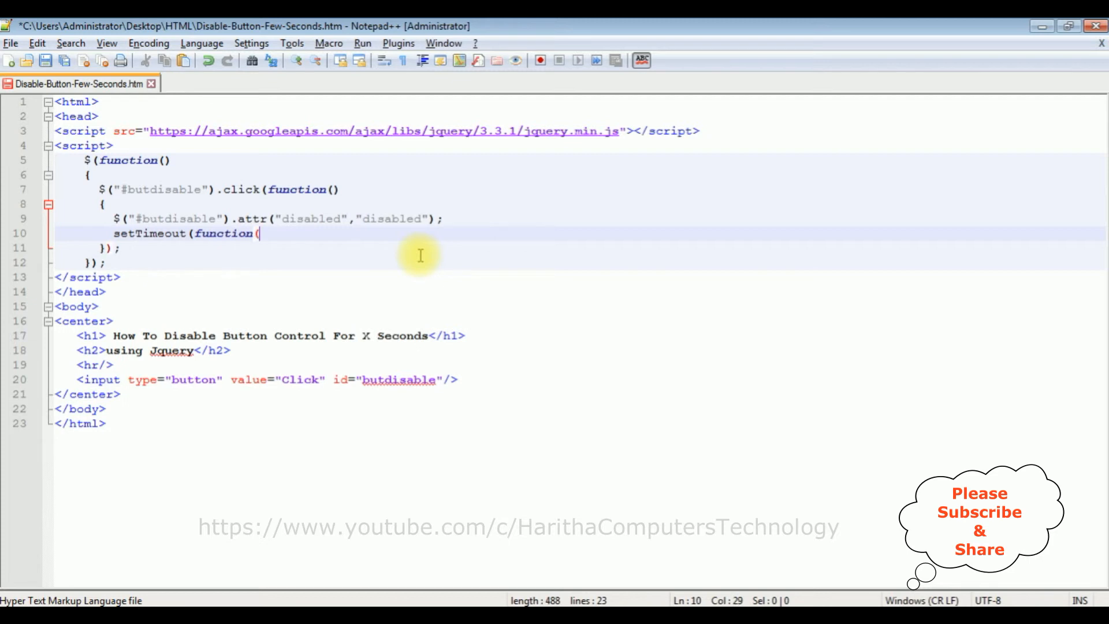
type("){});")
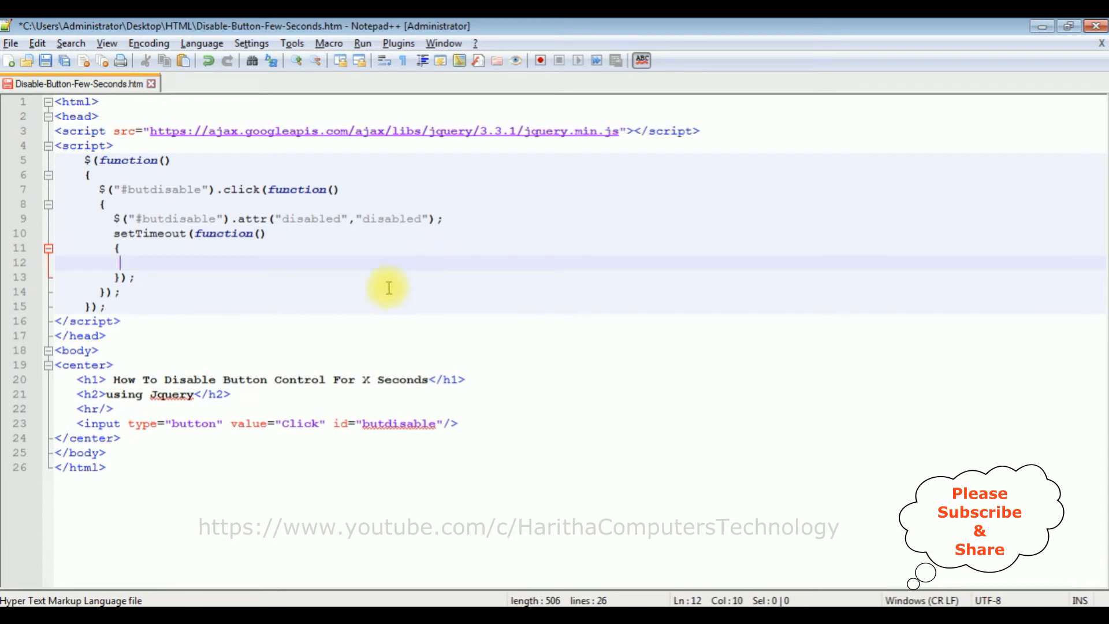
mouse_move(304, 430)
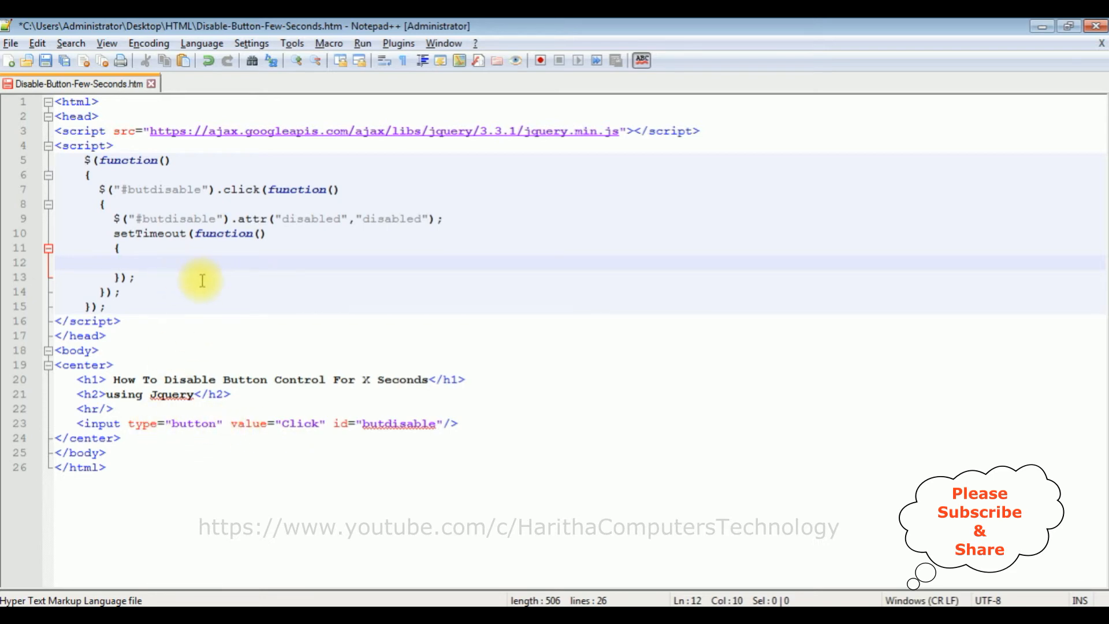
Make the timeout run $("#butdisable").removeAttr("disabled"); after a 3000 ms delay.
type("$()")
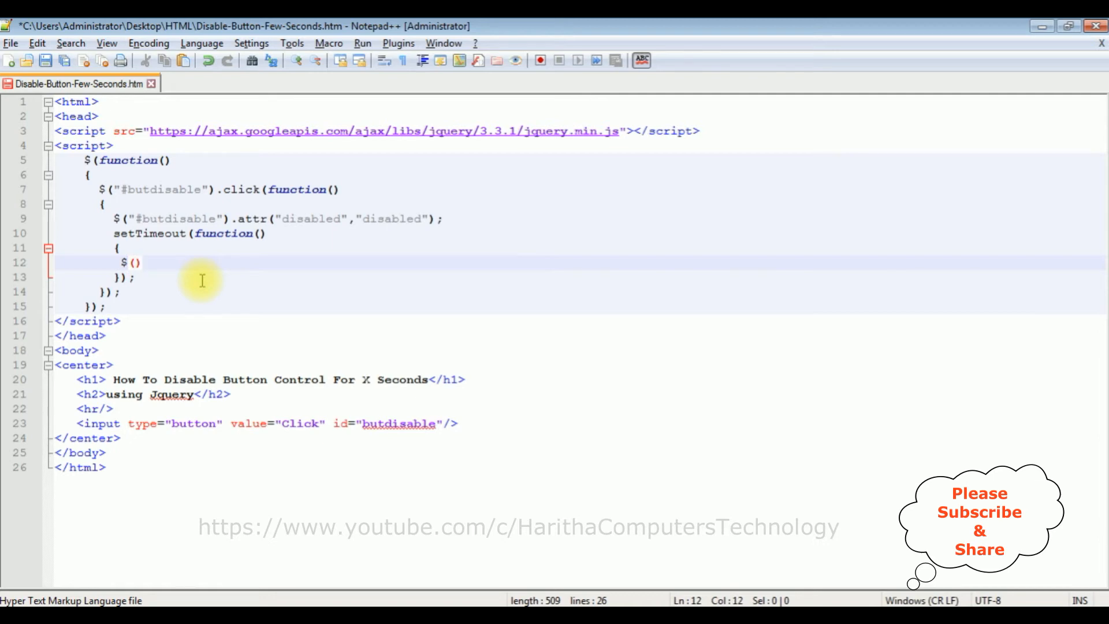
type("\"#")
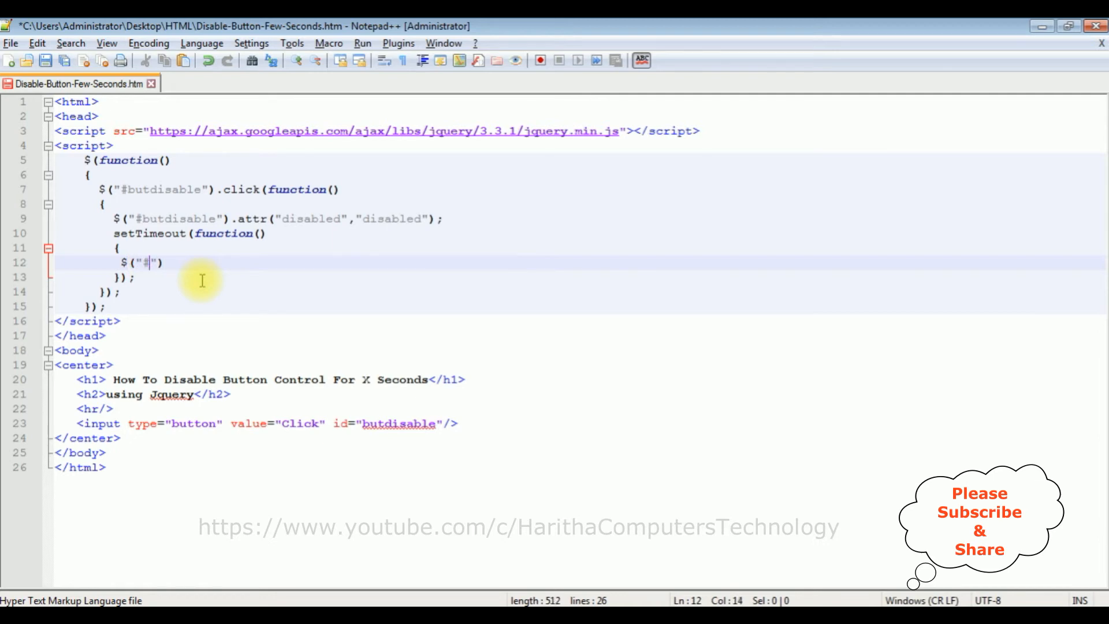
type("butdisable")
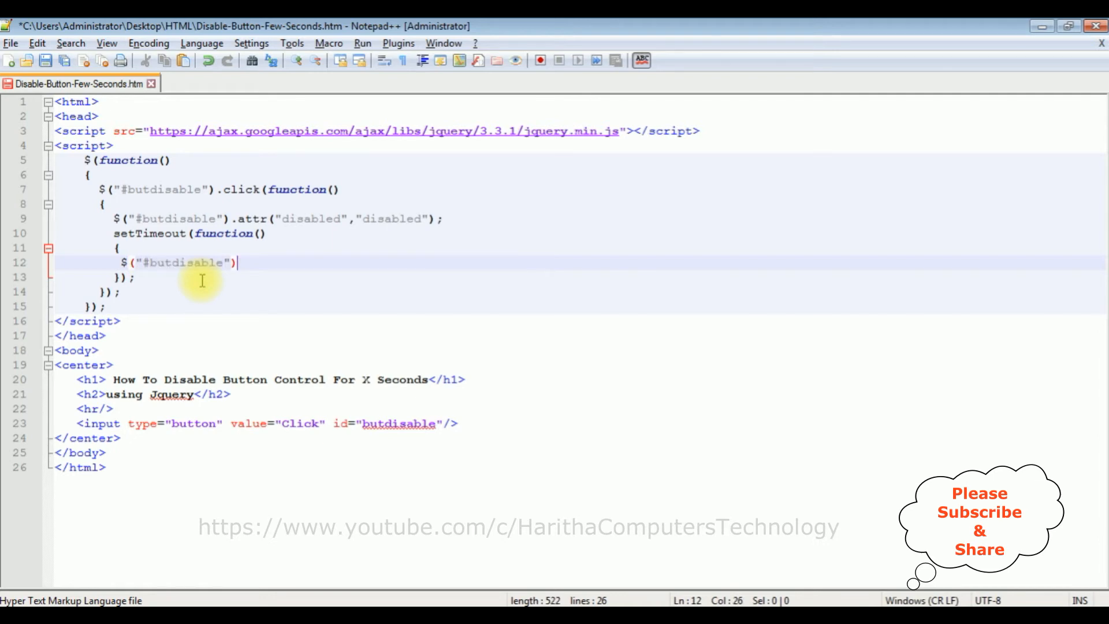
type(".remove")
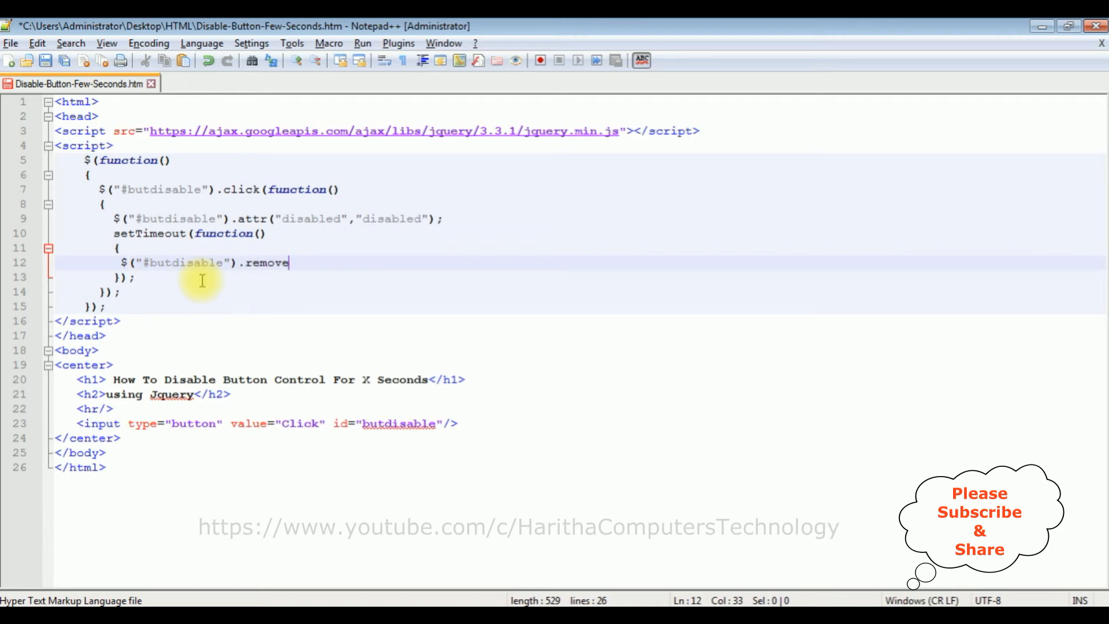
type("Attr(\"d")
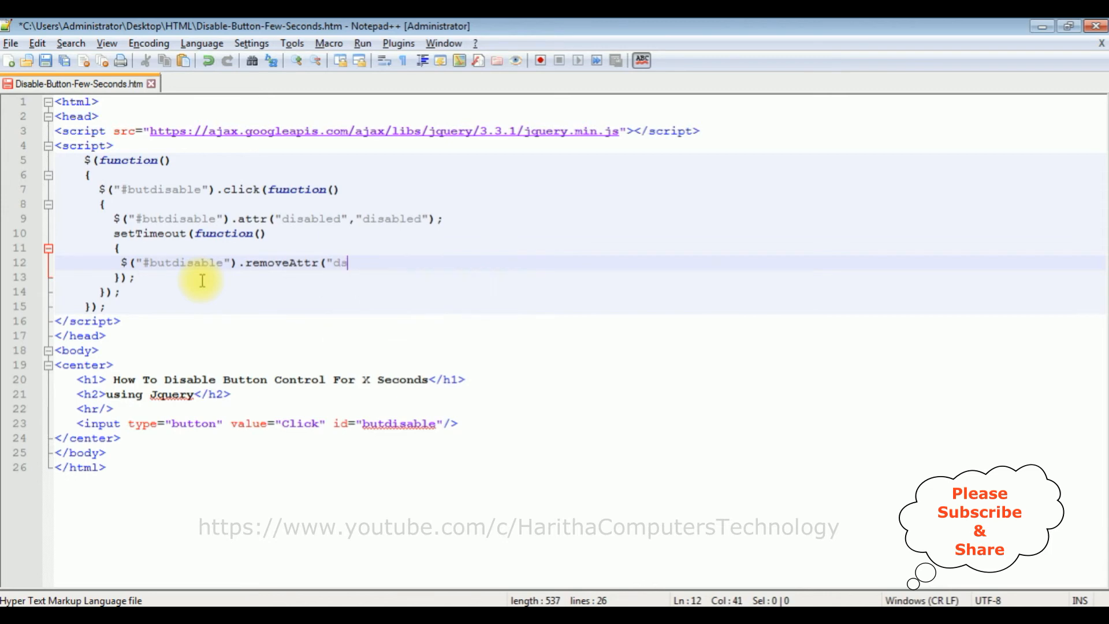
type("sabled")
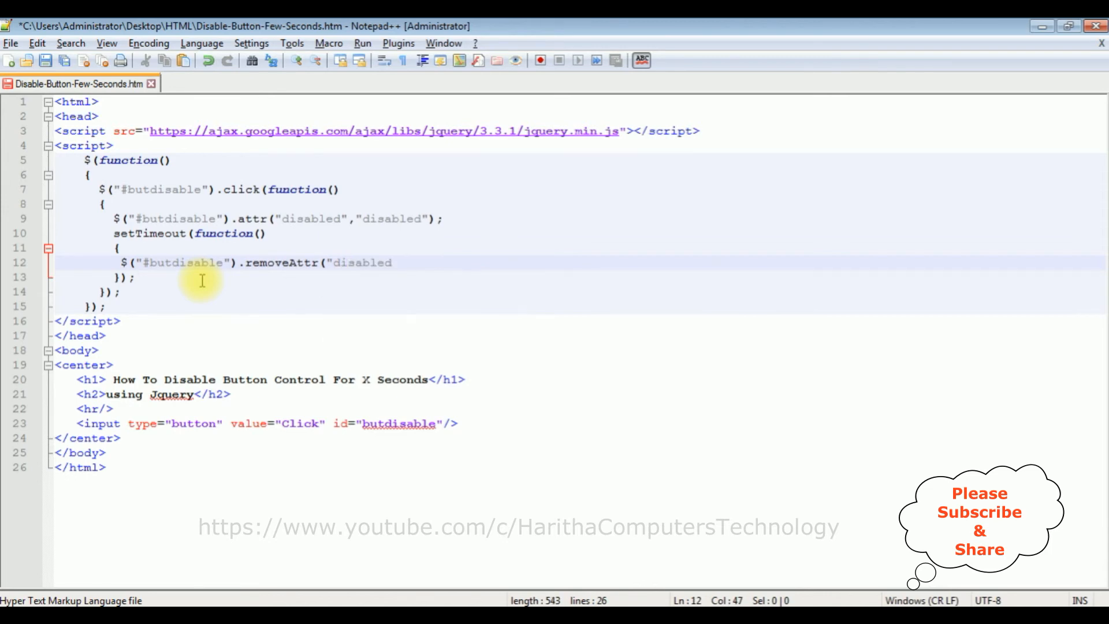
type("\");")
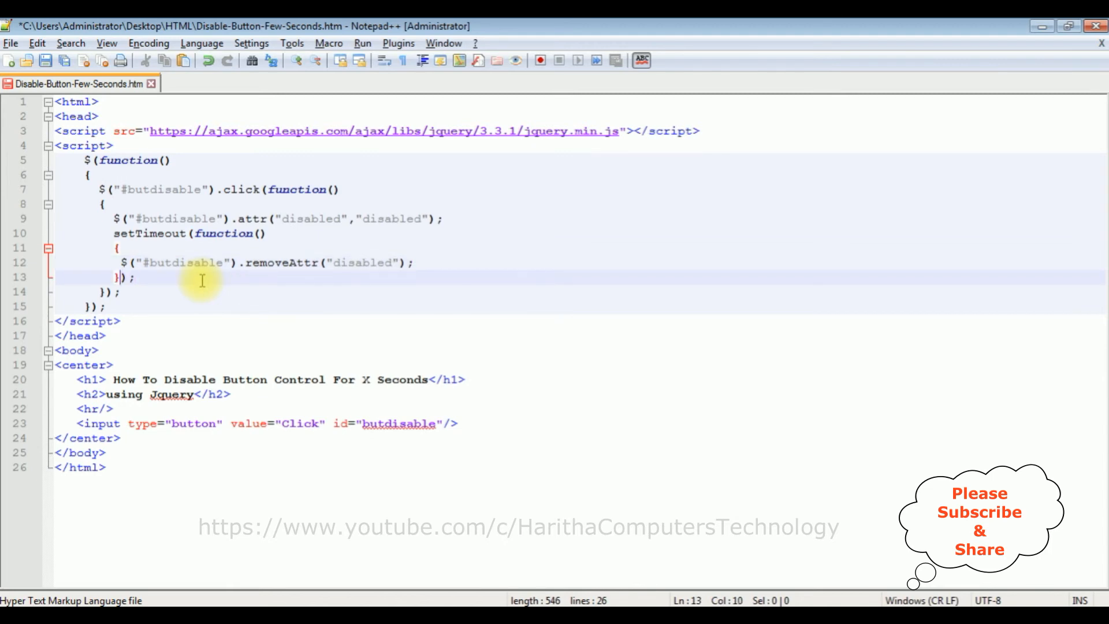
type(",")
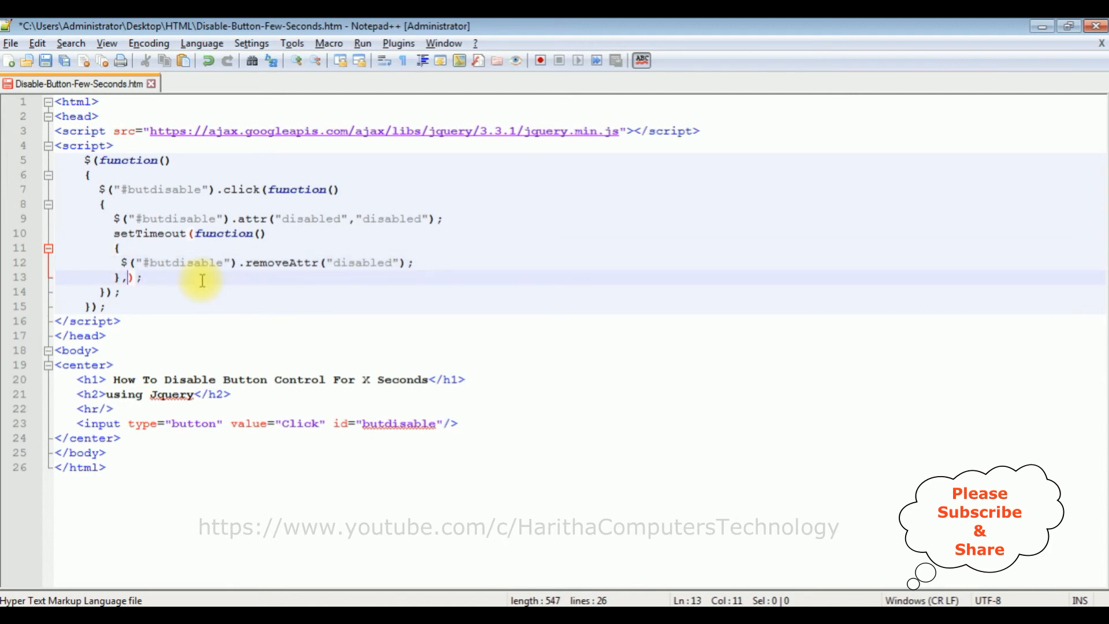
type("3000")
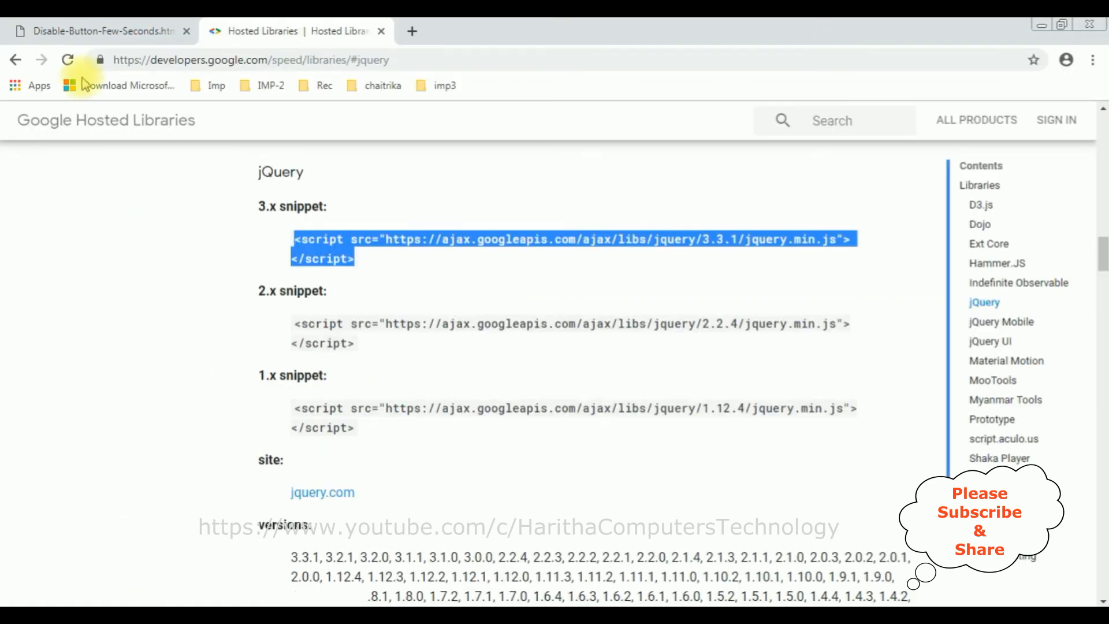
Reload the Disable-Button-Few-Seconds page and press Click to see the button grey out.
left_click(103, 30)
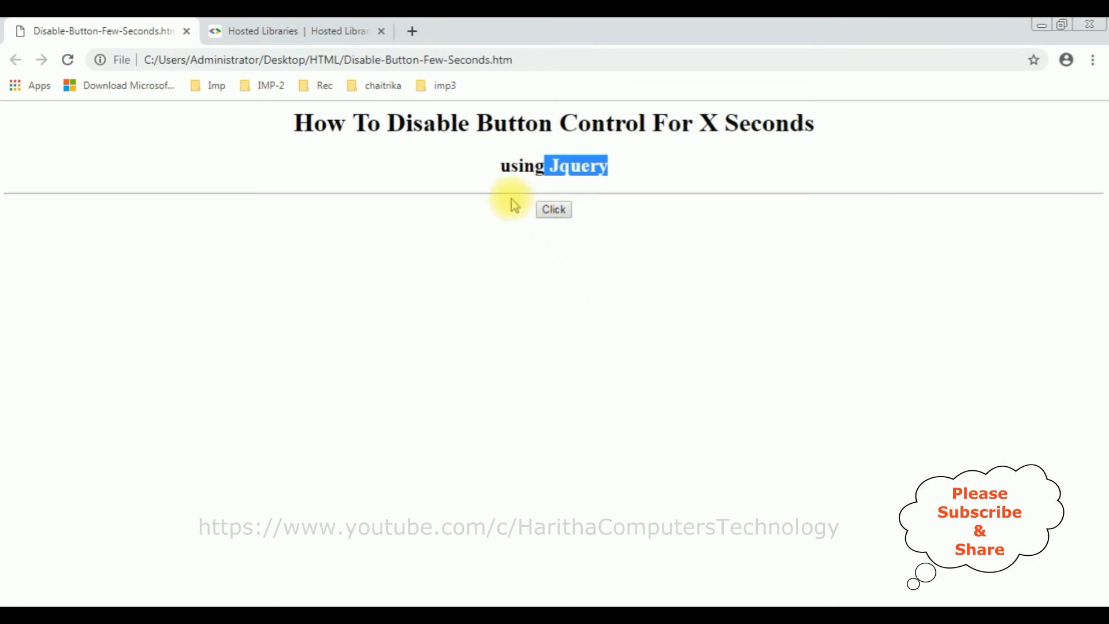
mouse_move(117, 110)
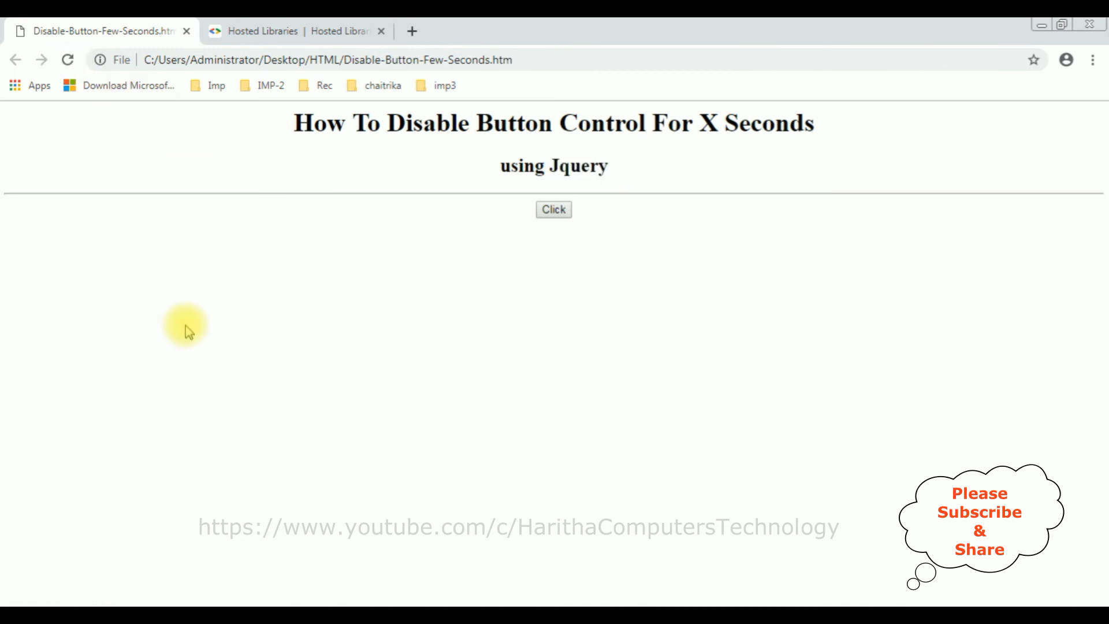
left_click(553, 209)
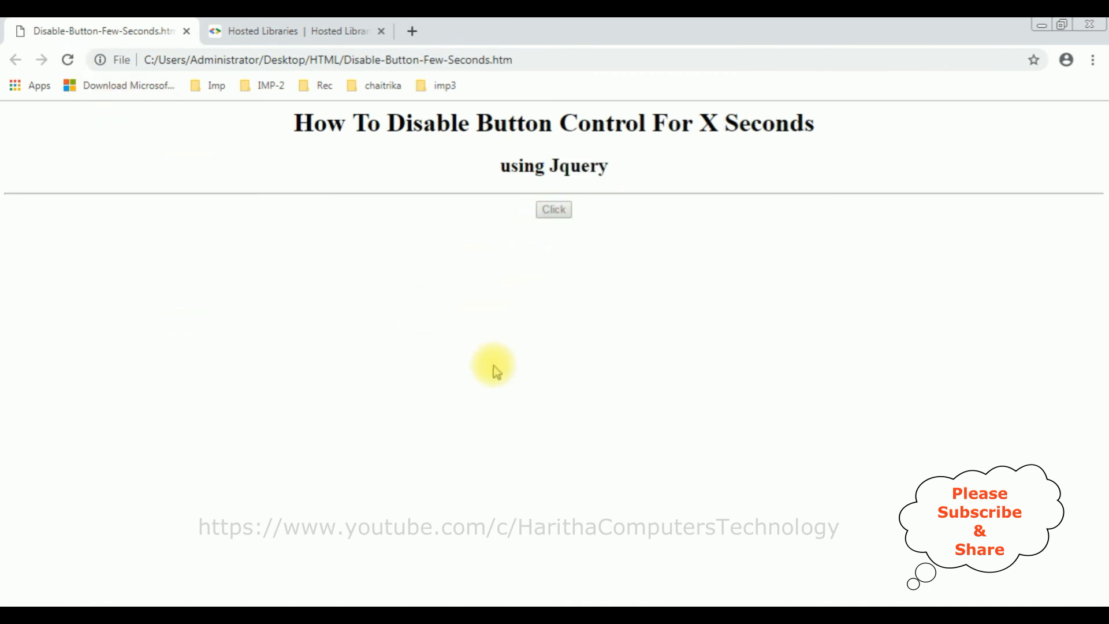